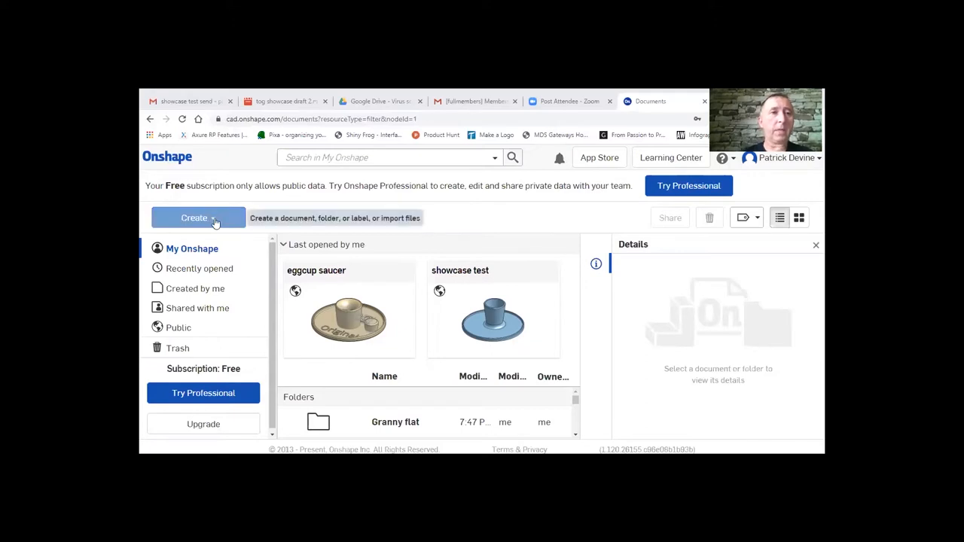
Step: Create a new public Onshape document named 'test'
{"action": "left_click", "coordinate": [198, 218]}
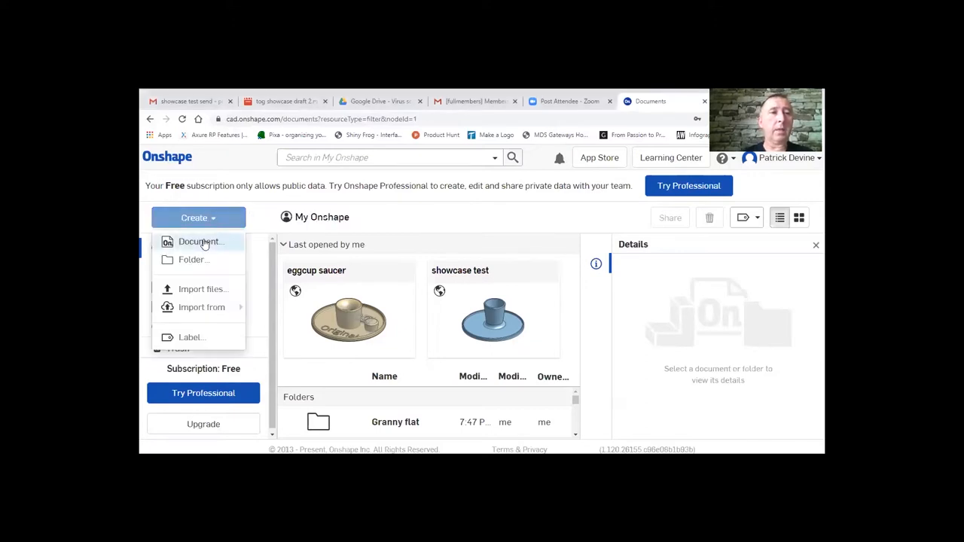
{"action": "left_click", "coordinate": [201, 241]}
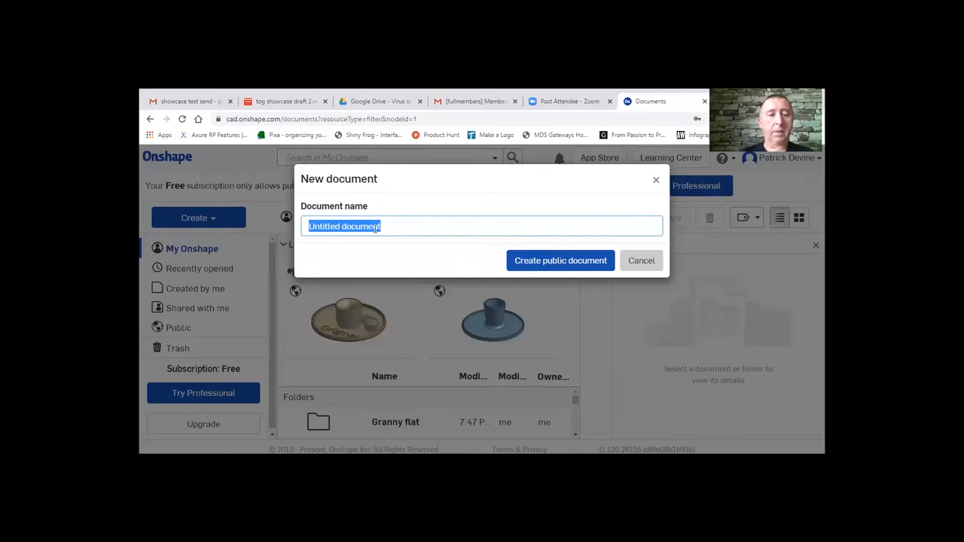
{"action": "type", "text": "test"}
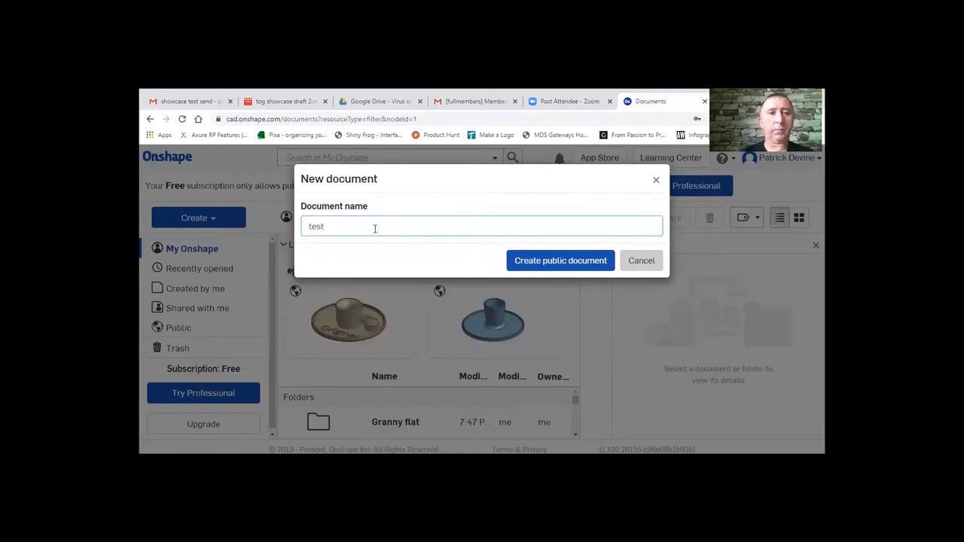
{"action": "left_click", "coordinate": [560, 260]}
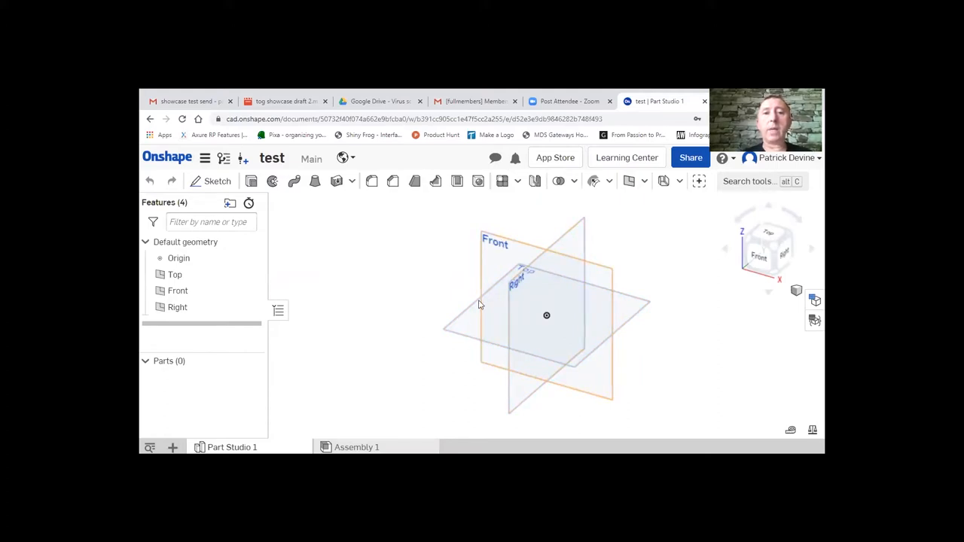
{"action": "mouse_move", "coordinate": [514, 255]}
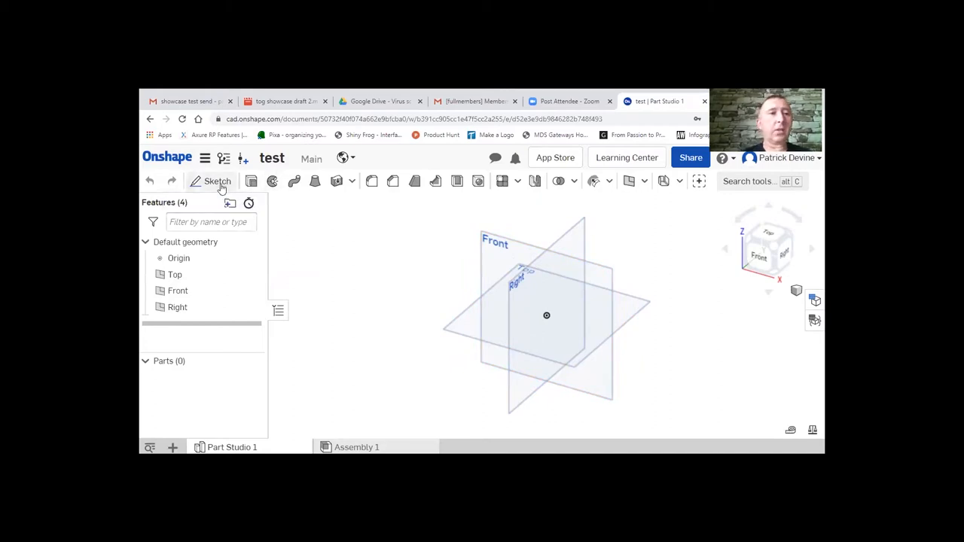
Step: Sketch a center-point circle at the origin on the Top plane and finish the sketch
{"action": "left_click", "coordinate": [217, 181]}
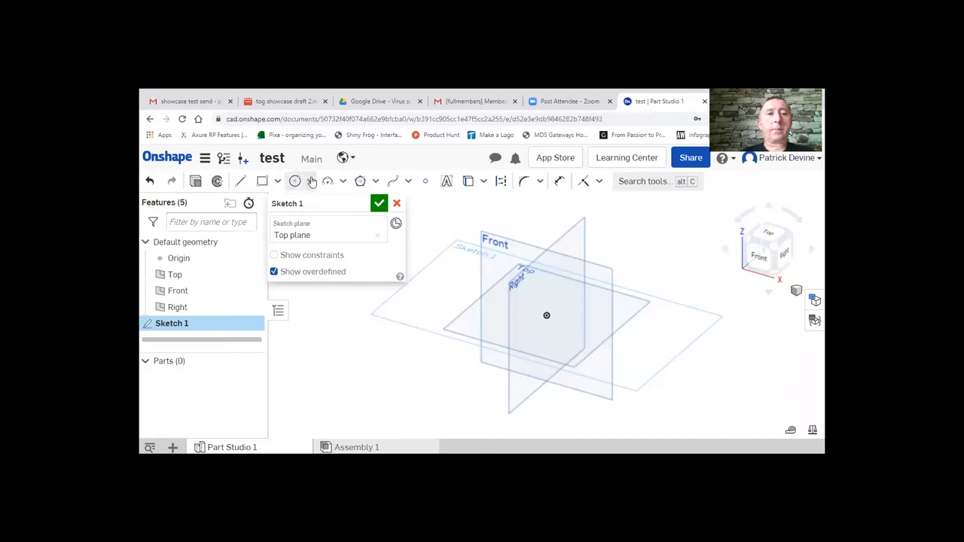
{"action": "left_click", "coordinate": [309, 180]}
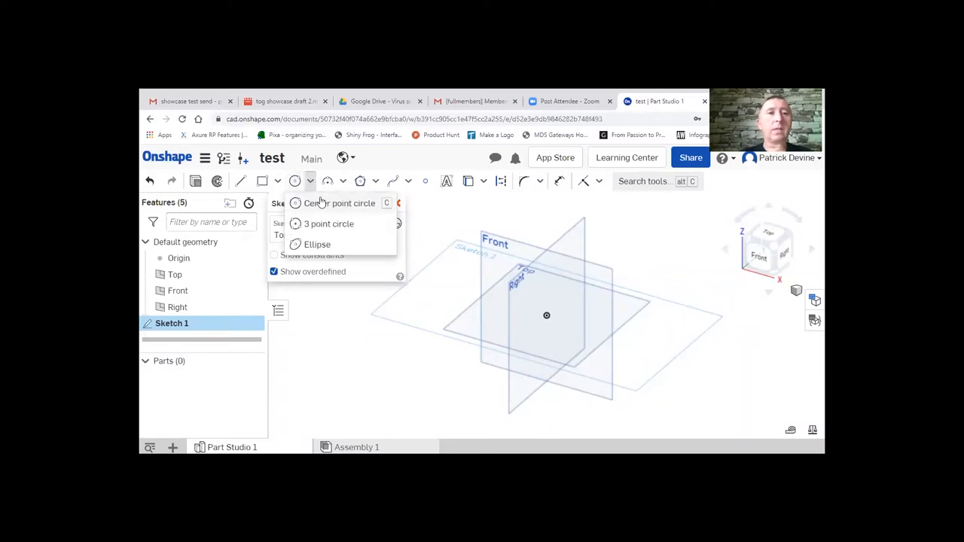
{"action": "left_click", "coordinate": [338, 202]}
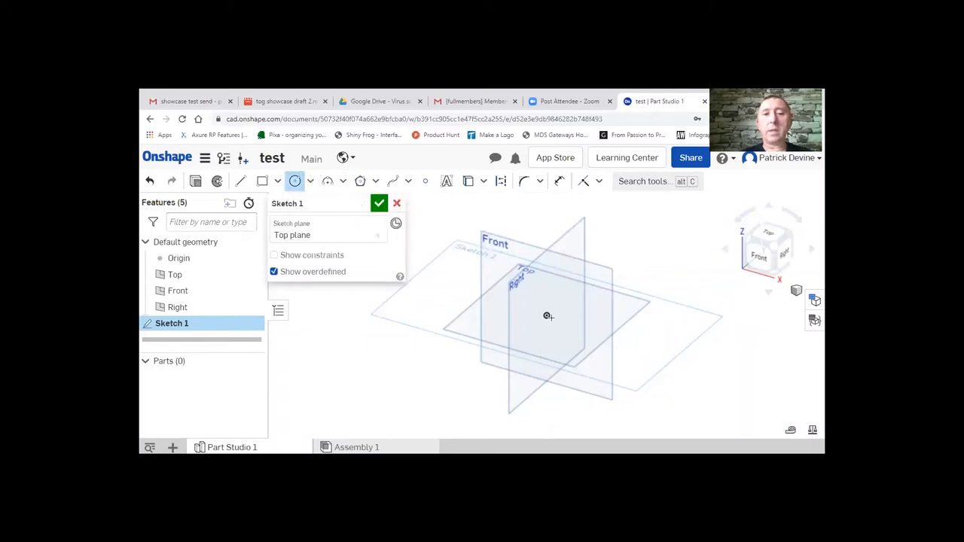
{"action": "left_click_drag", "start_coordinate": [547, 315], "coordinate": [595, 346]}
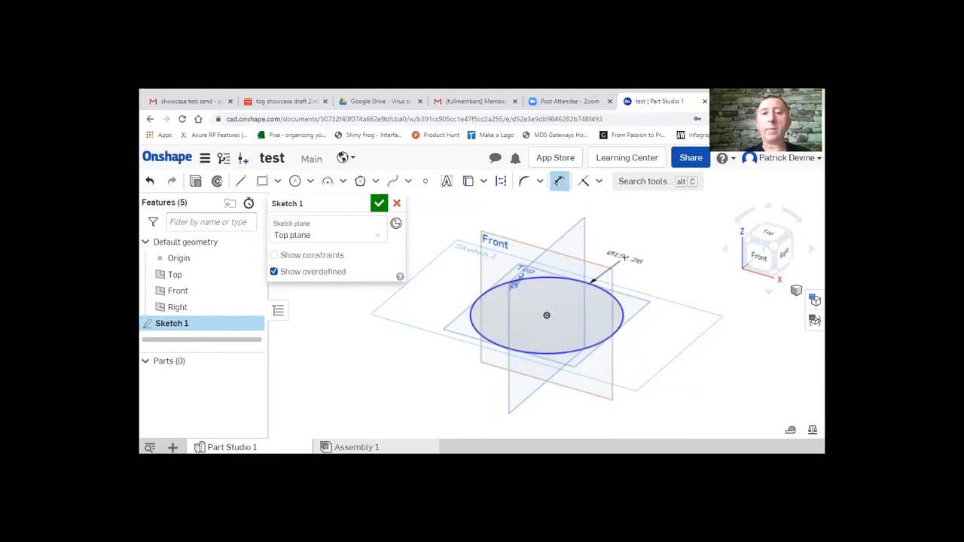
{"action": "left_click", "coordinate": [622, 257]}
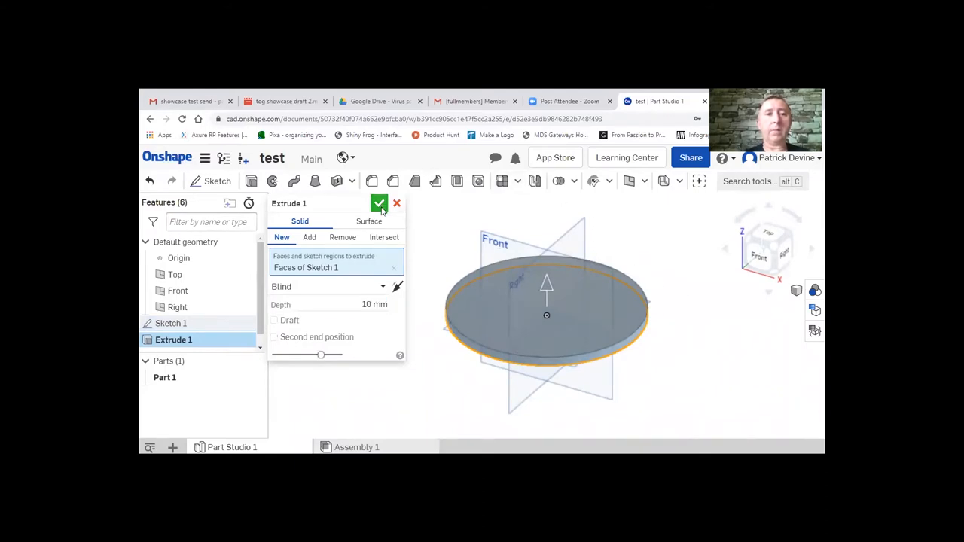
Step: Accept the 10 mm disc extrusion and shell its top face 2.5 mm thick
{"action": "left_click", "coordinate": [379, 204]}
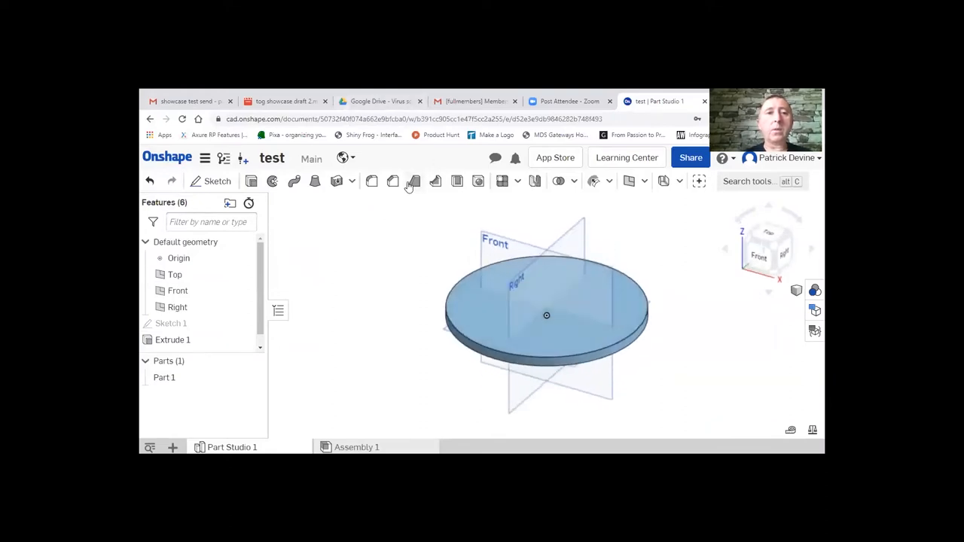
{"action": "mouse_move", "coordinate": [456, 181]}
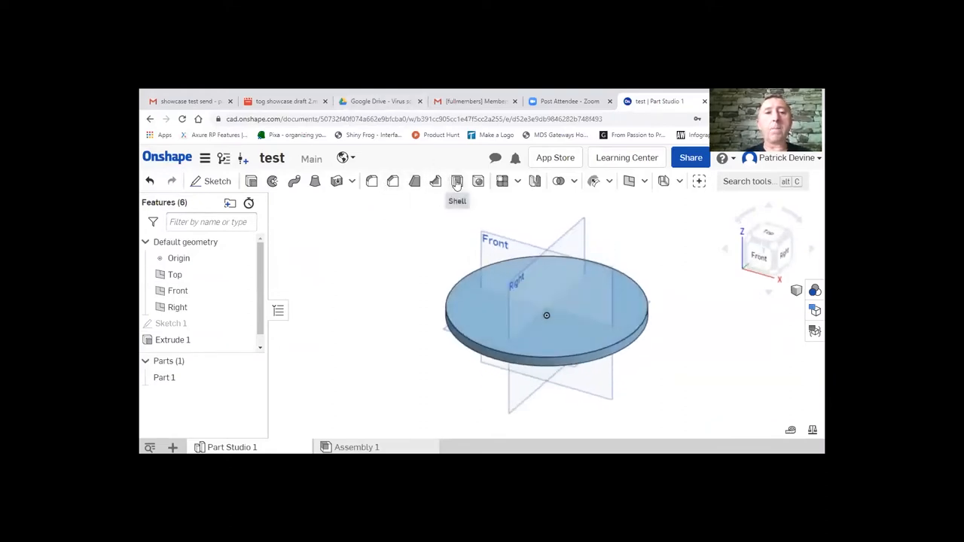
{"action": "left_click", "coordinate": [456, 181]}
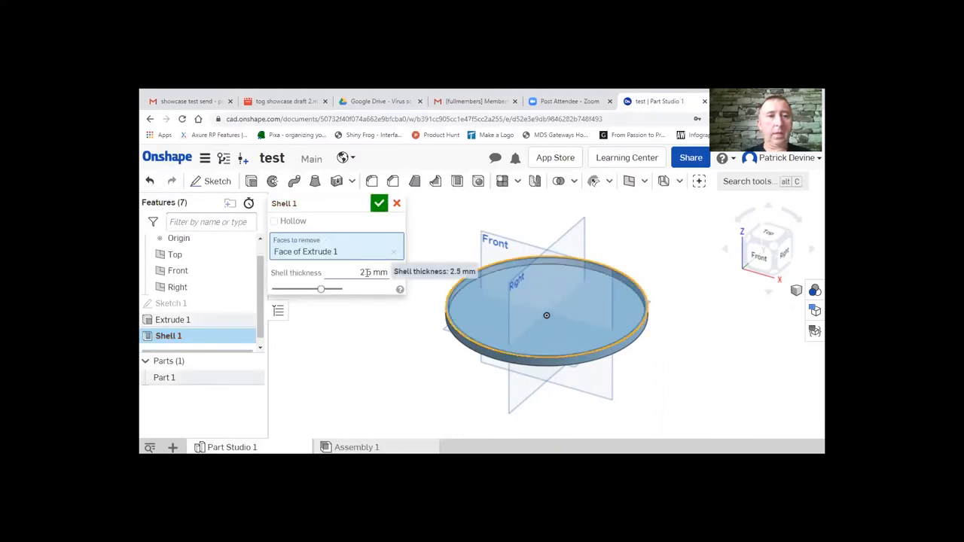
{"action": "left_click", "coordinate": [379, 204]}
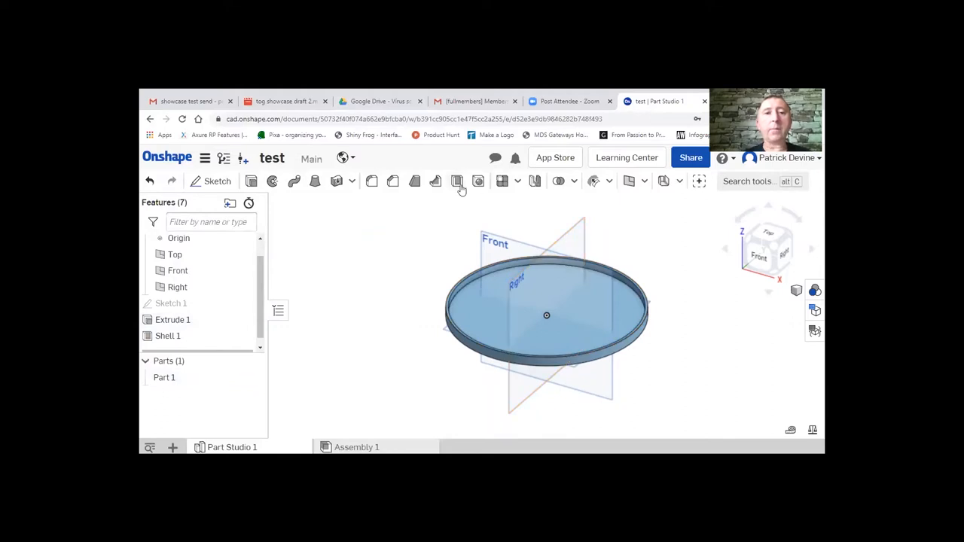
{"action": "mouse_move", "coordinate": [506, 202]}
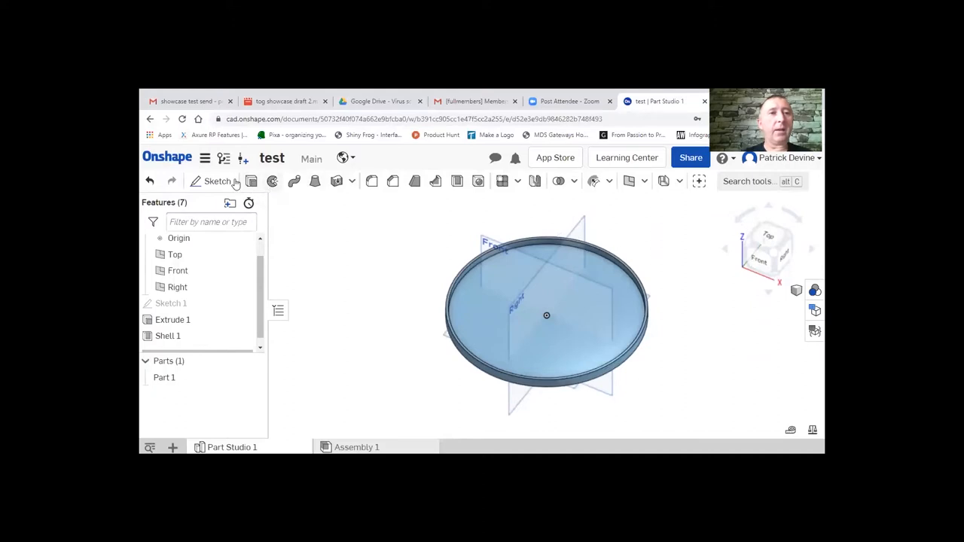
Step: Sketch a centered Ø50 mm circle on the tray's inner floor and confirm it
{"action": "left_click", "coordinate": [217, 181]}
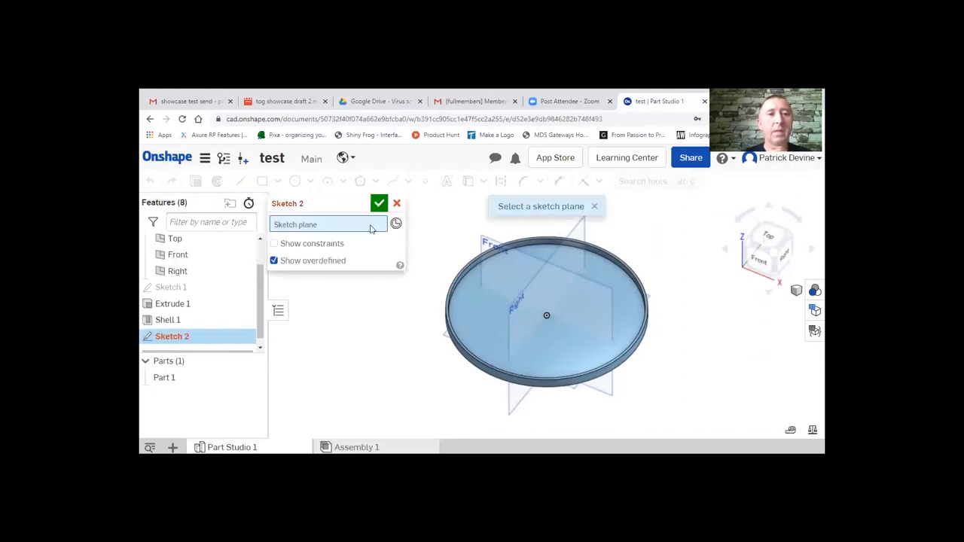
{"action": "mouse_move", "coordinate": [371, 229]}
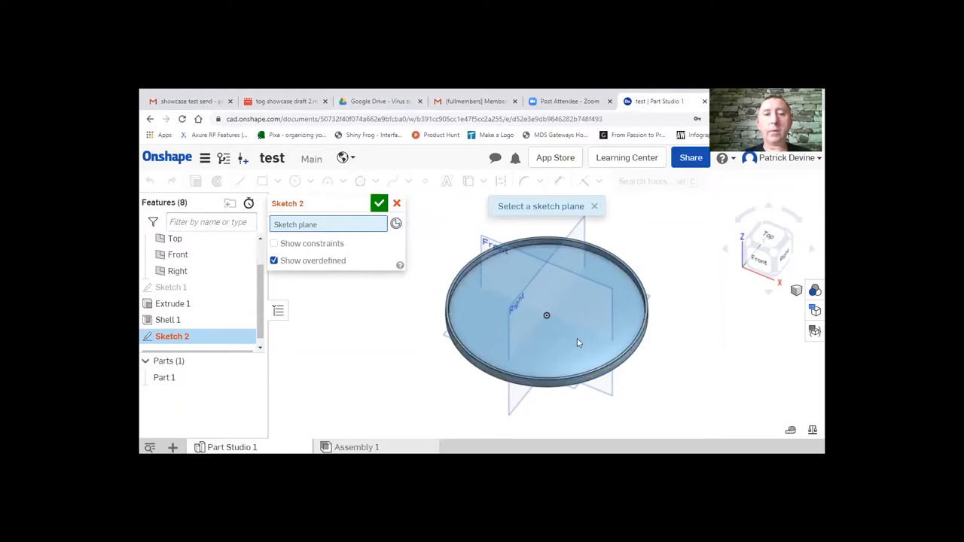
{"action": "left_click", "coordinate": [546, 315]}
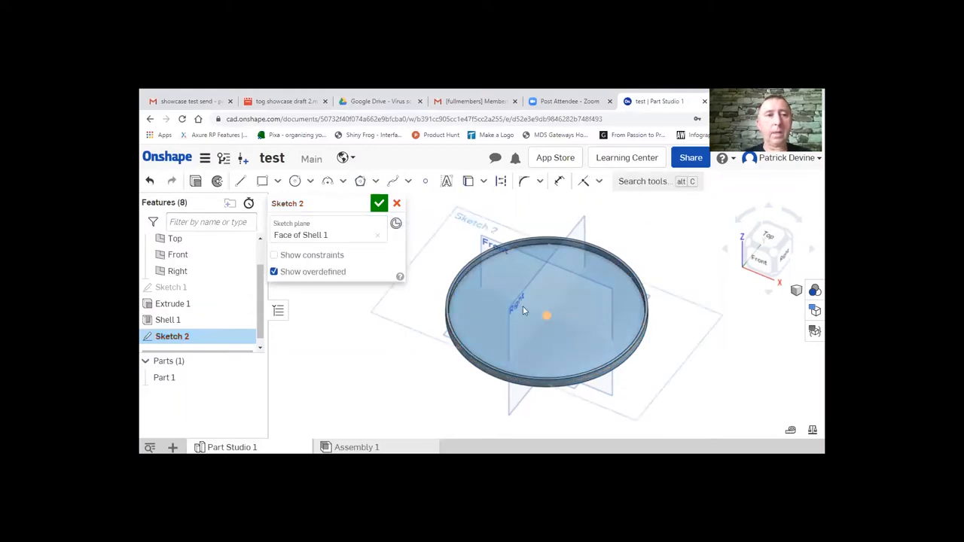
{"action": "left_click", "coordinate": [310, 181]}
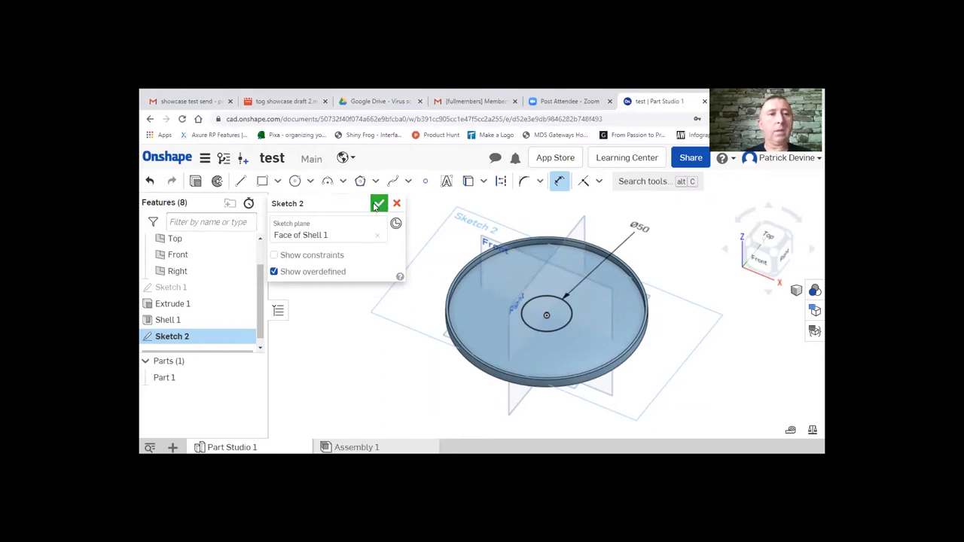
{"action": "left_click", "coordinate": [379, 203]}
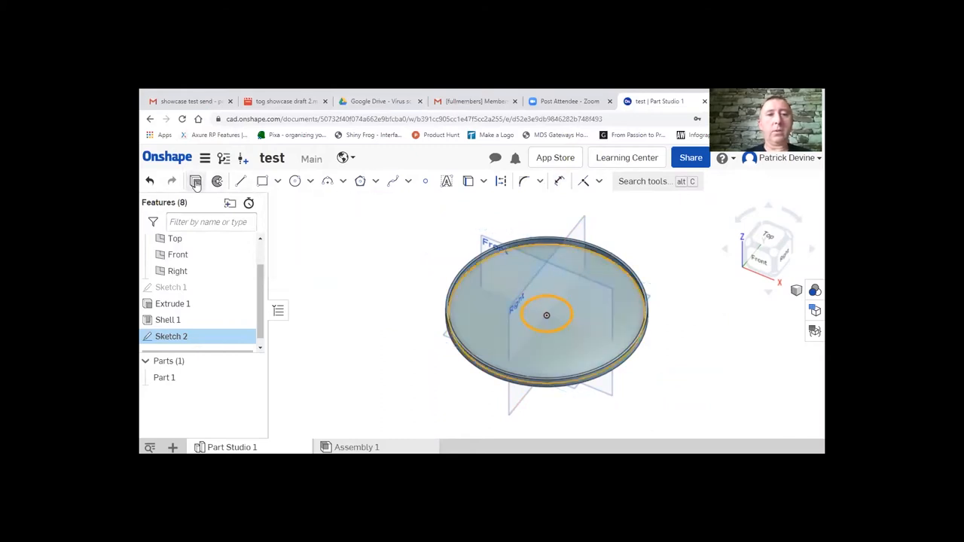
Step: Extrude the Ø50 circle 70 mm with draft enabled to form a tapered cup
{"action": "left_click", "coordinate": [295, 181]}
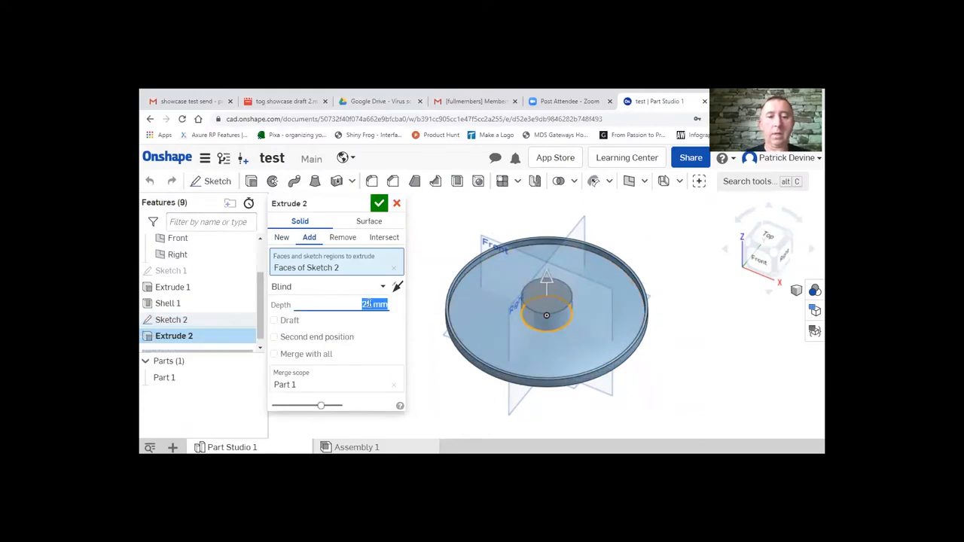
{"action": "type", "text": "70"}
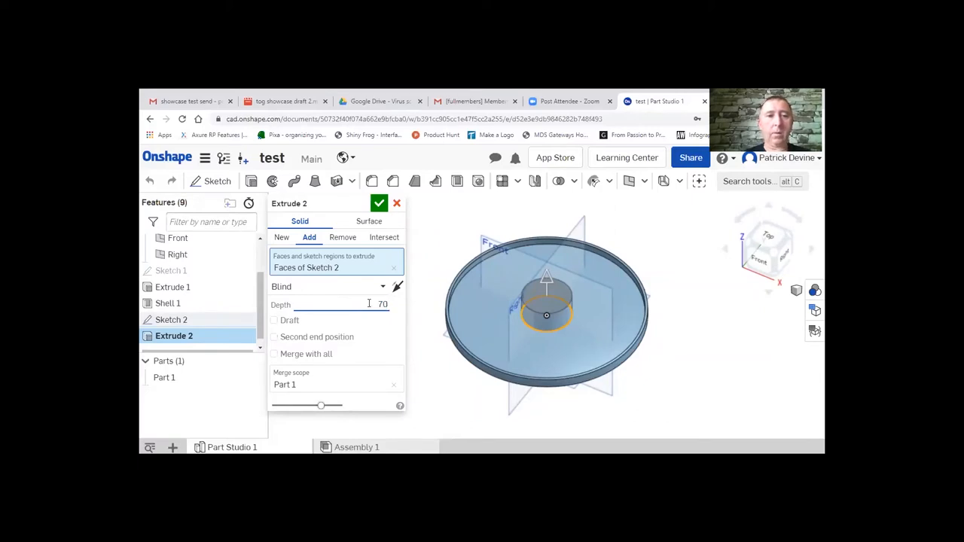
{"action": "mouse_move", "coordinate": [332, 327]}
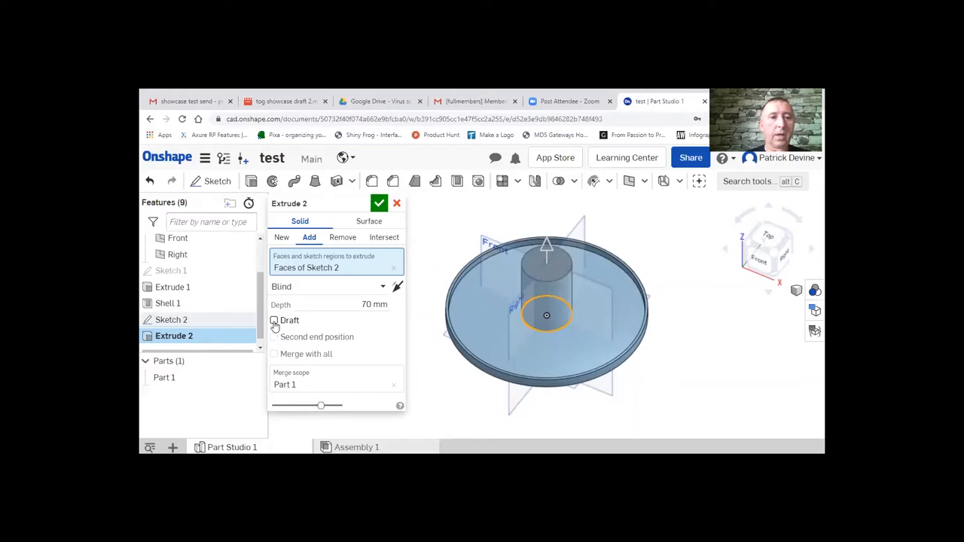
{"action": "left_click", "coordinate": [275, 321]}
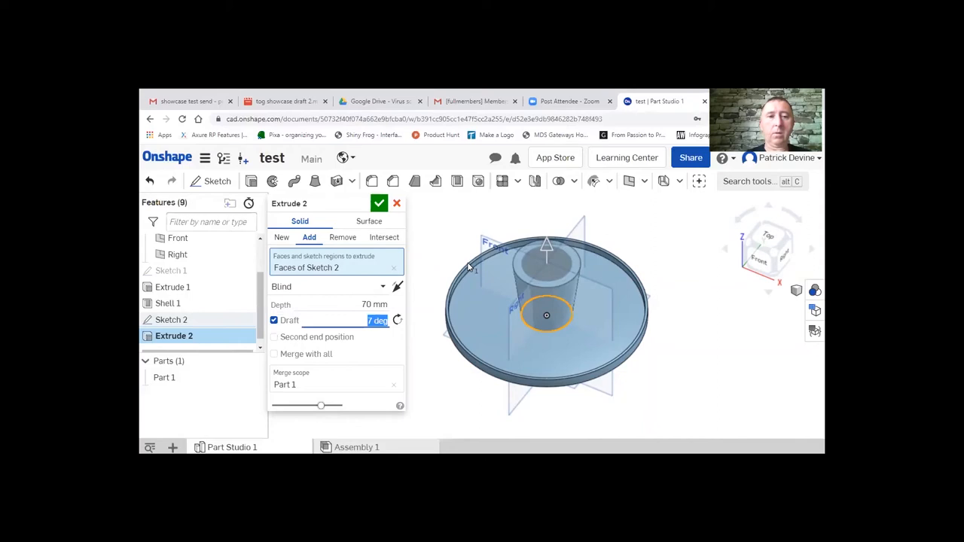
{"action": "left_click", "coordinate": [379, 204]}
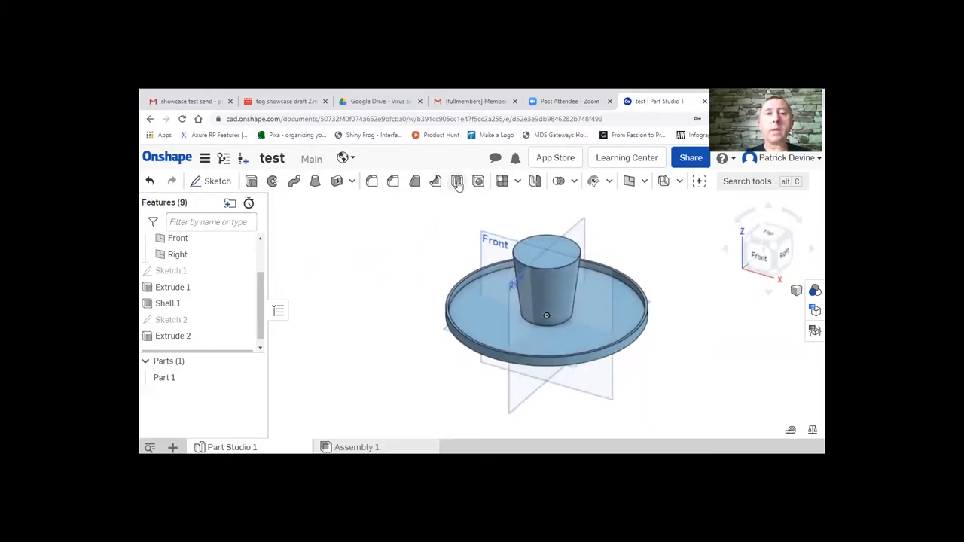
{"action": "left_click", "coordinate": [457, 181]}
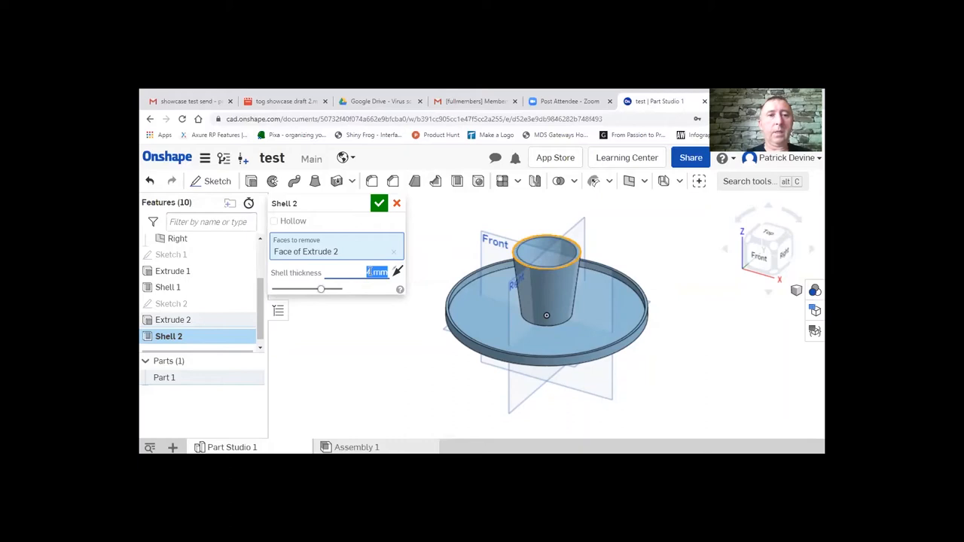
Step: Confirm the open-top shell of the cup
{"action": "left_click", "coordinate": [378, 203]}
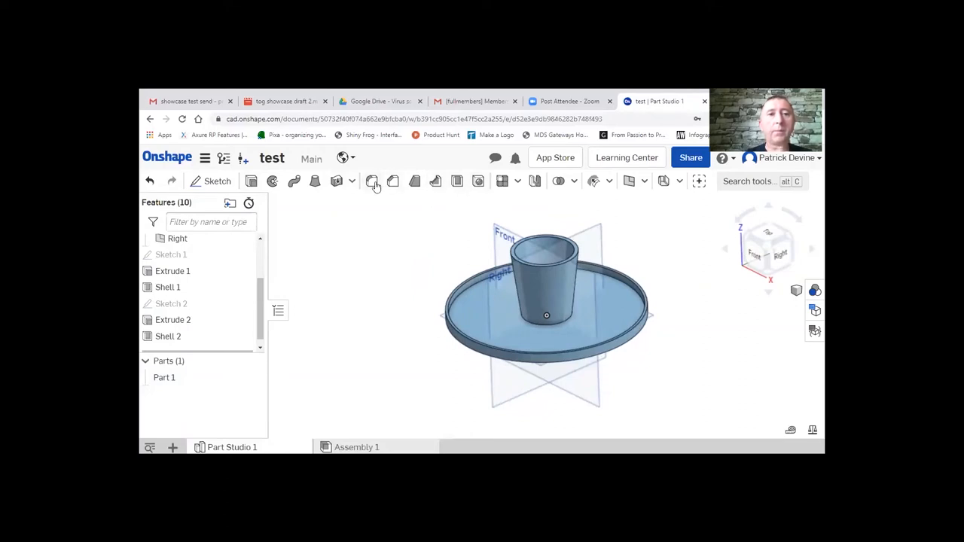
{"action": "mouse_move", "coordinate": [384, 198]}
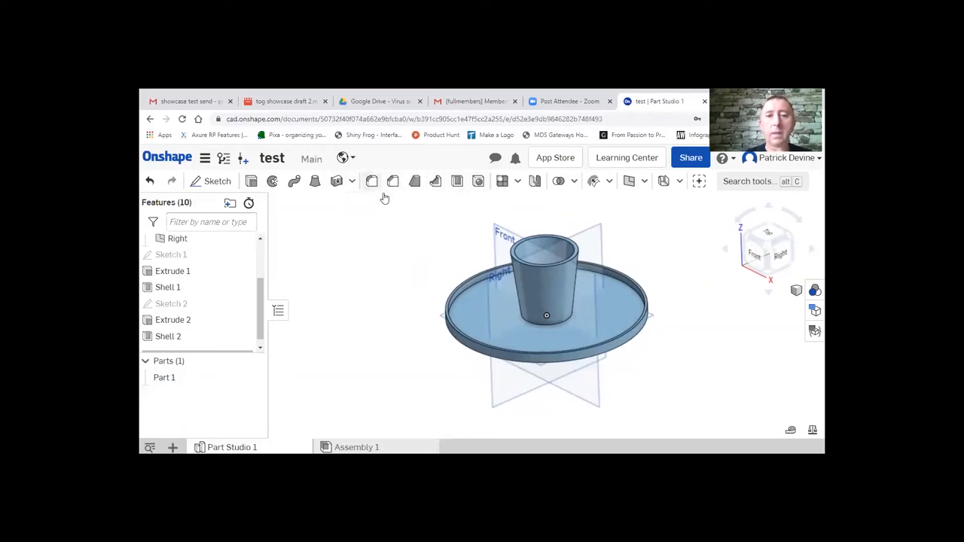
{"action": "left_click", "coordinate": [546, 315]}
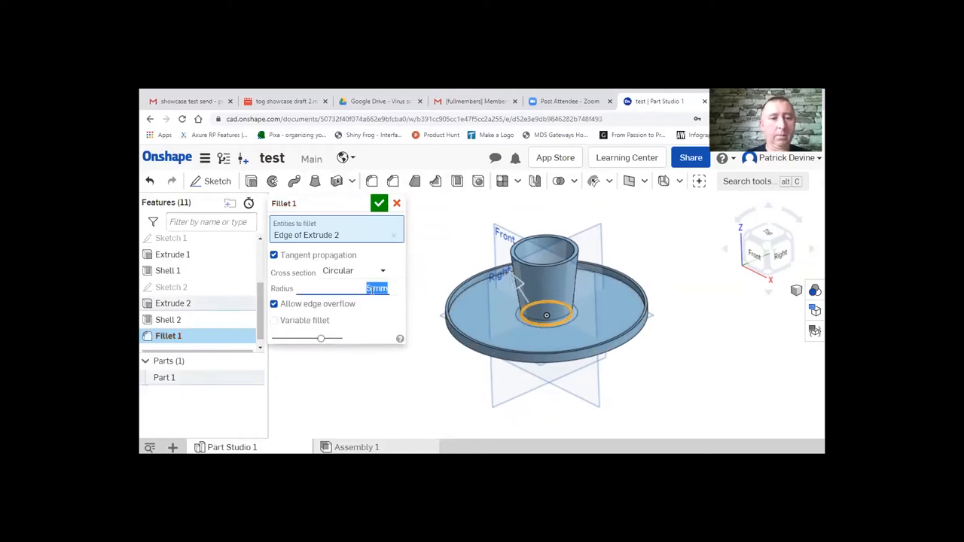
Step: Apply a 10 mm fillet radius to the cup's base edge and accept
{"action": "type", "text": "10mm"}
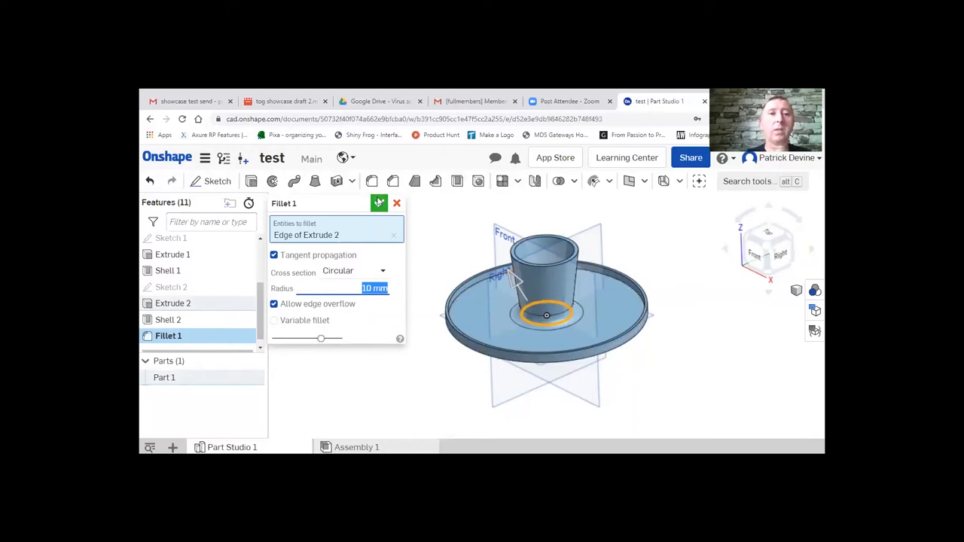
{"action": "left_click", "coordinate": [379, 203]}
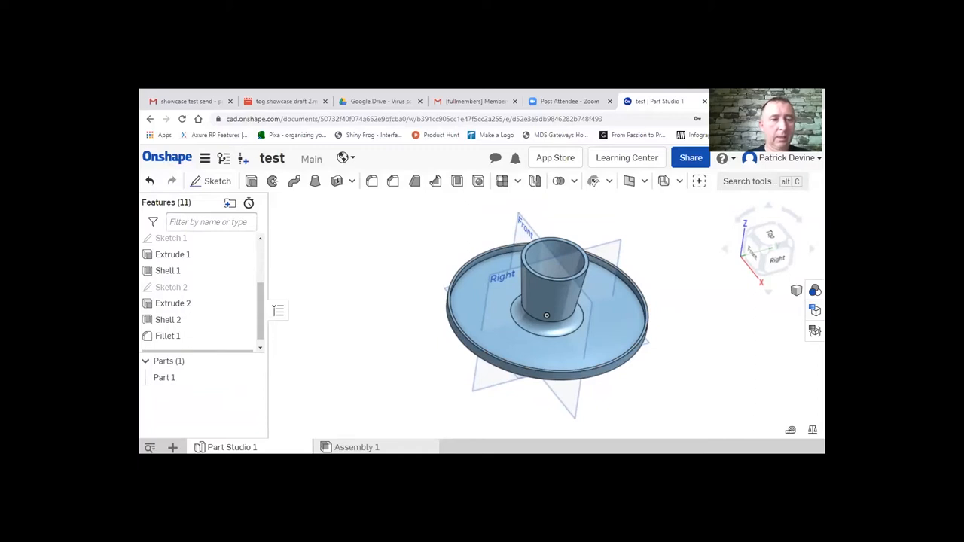
{"action": "mouse_move", "coordinate": [340, 366]}
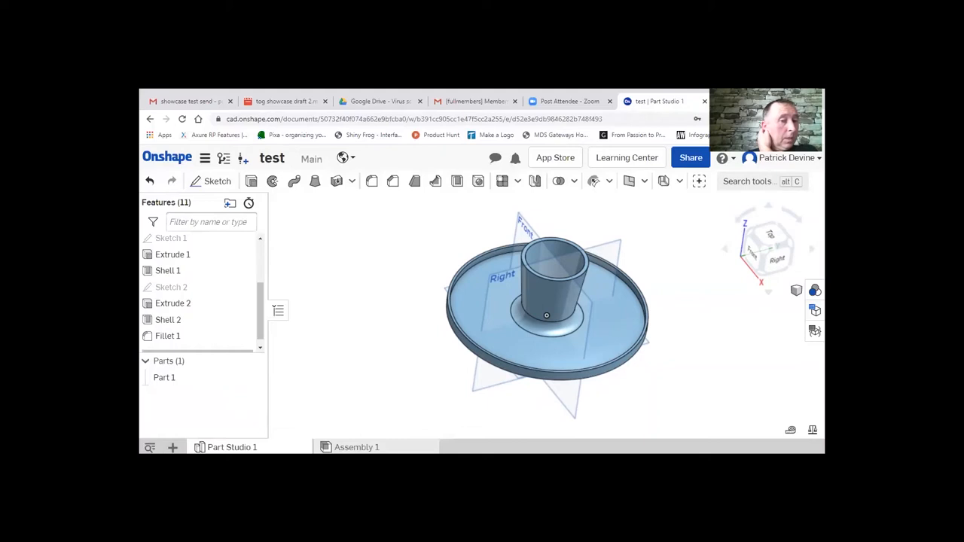
{"action": "mouse_move", "coordinate": [348, 383]}
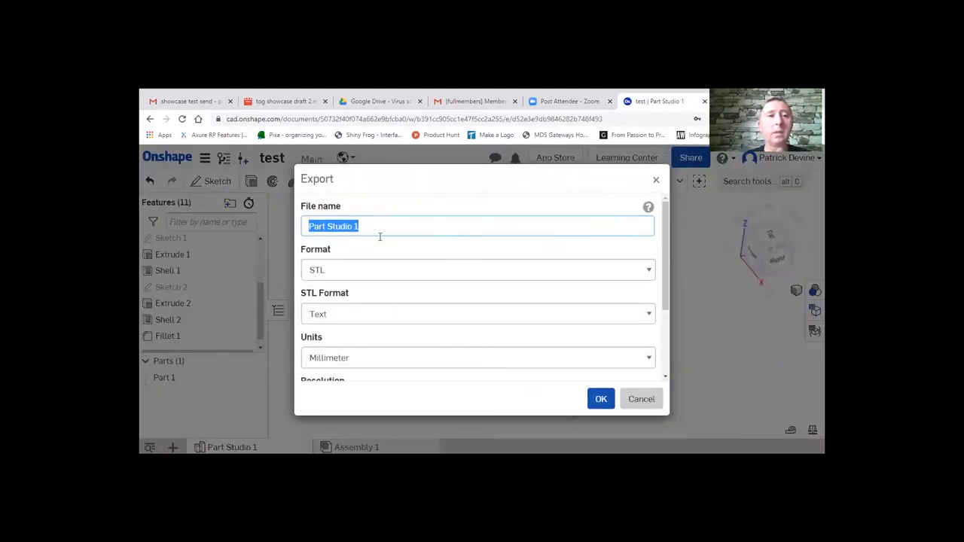
Step: Name the STL export and scroll to the Tog projects save location
{"action": "type", "text": "test1"}
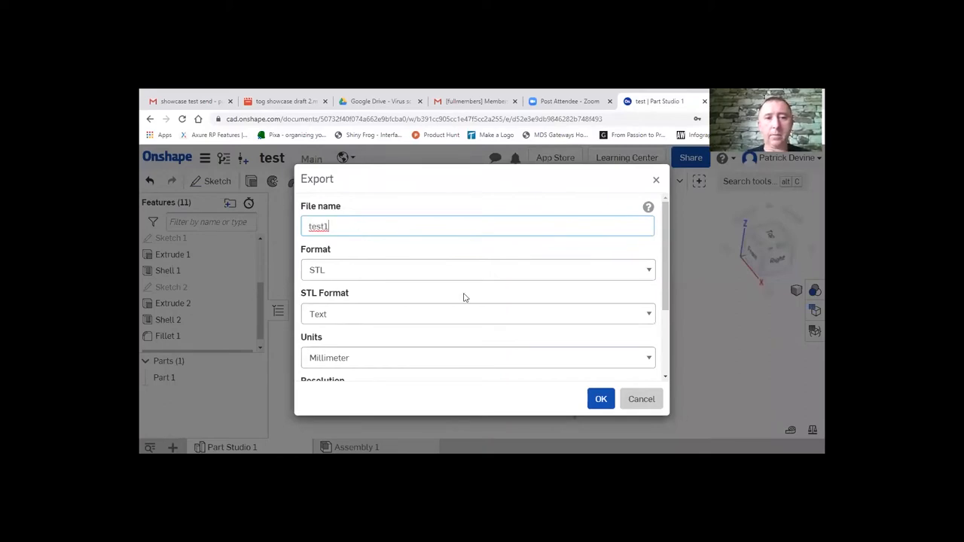
{"action": "scroll", "scroll_direction": "down", "scroll_amount": 3}
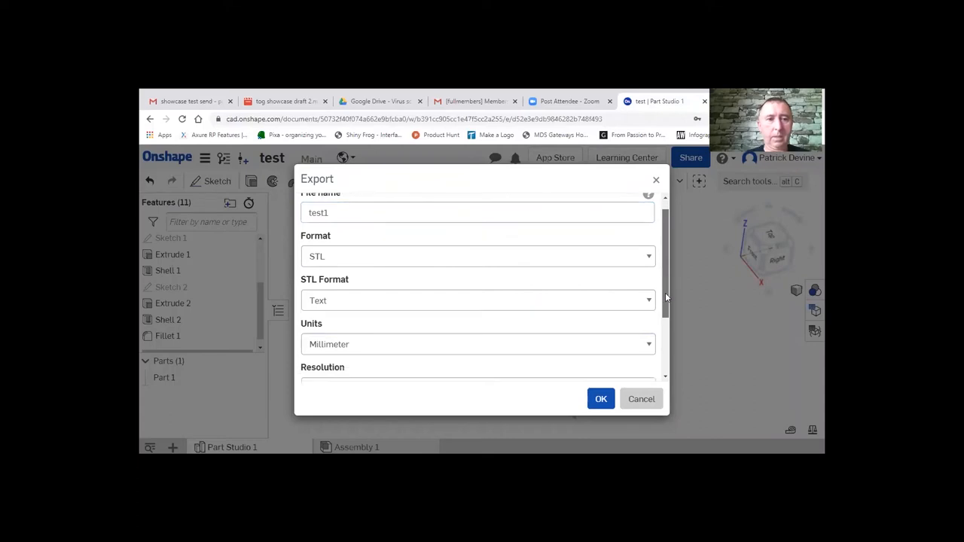
{"action": "scroll", "scroll_direction": "down", "scroll_amount": 3}
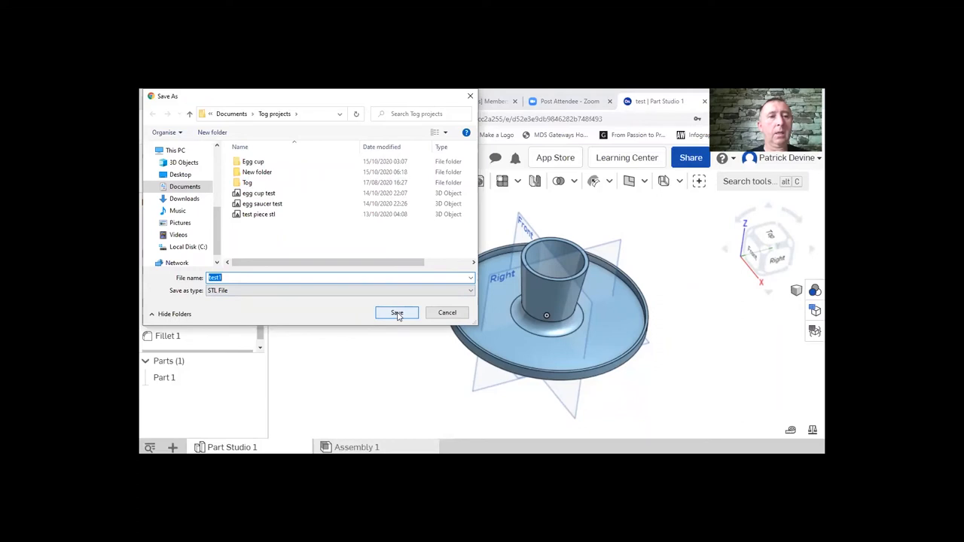
Step: Save the test1 STL into the Tog projects folder
{"action": "left_click", "coordinate": [396, 313]}
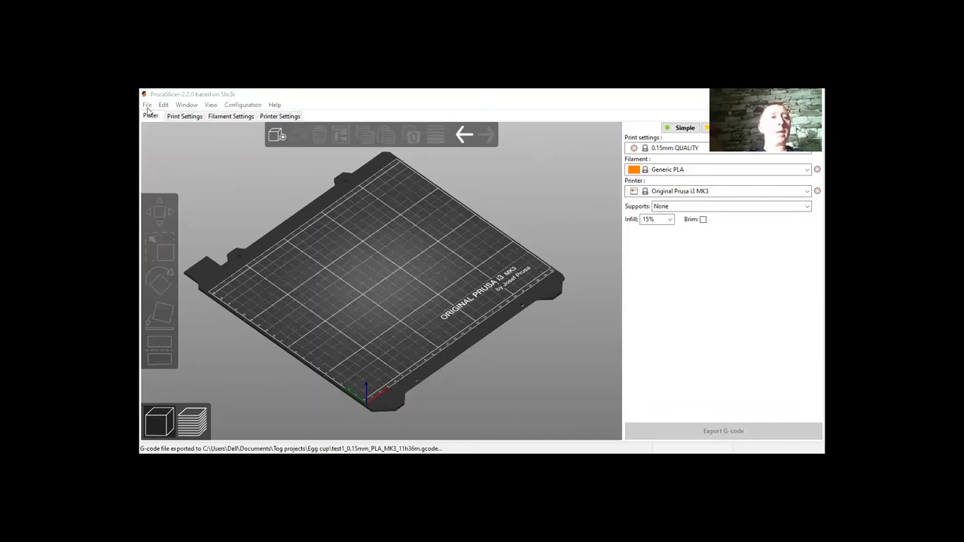
Step: Import test1.stl onto the PrusaSlicer print bed and reposition the egg cup
{"action": "left_click", "coordinate": [148, 105]}
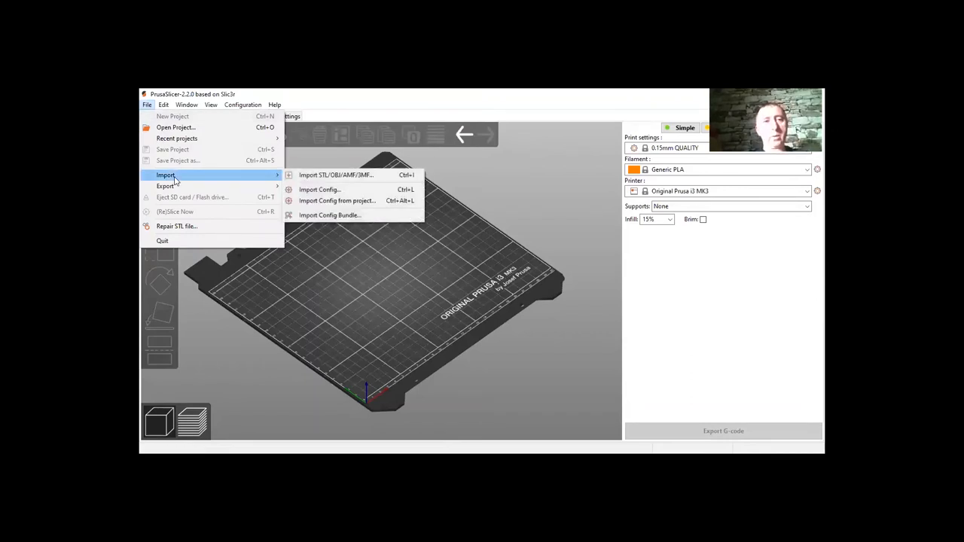
{"action": "mouse_move", "coordinate": [336, 175]}
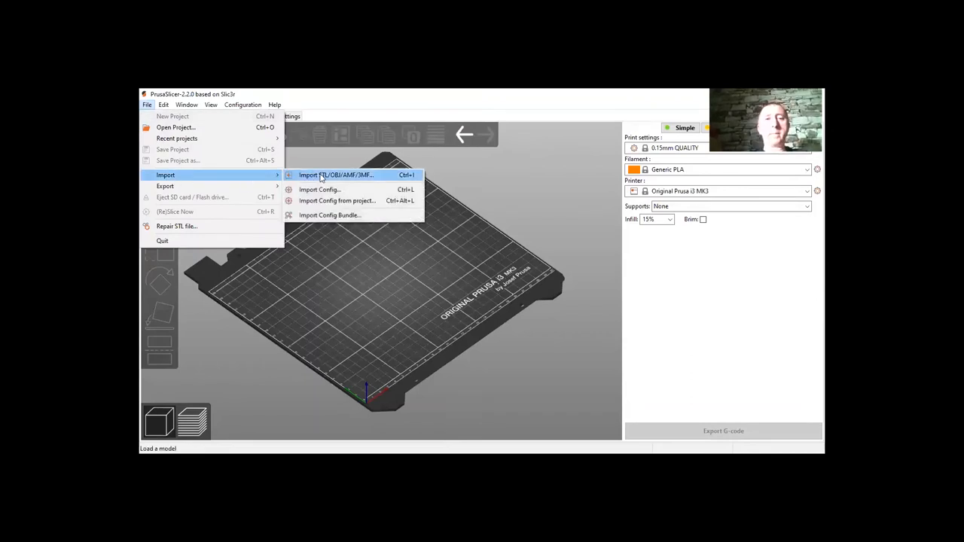
{"action": "left_click", "coordinate": [336, 175]}
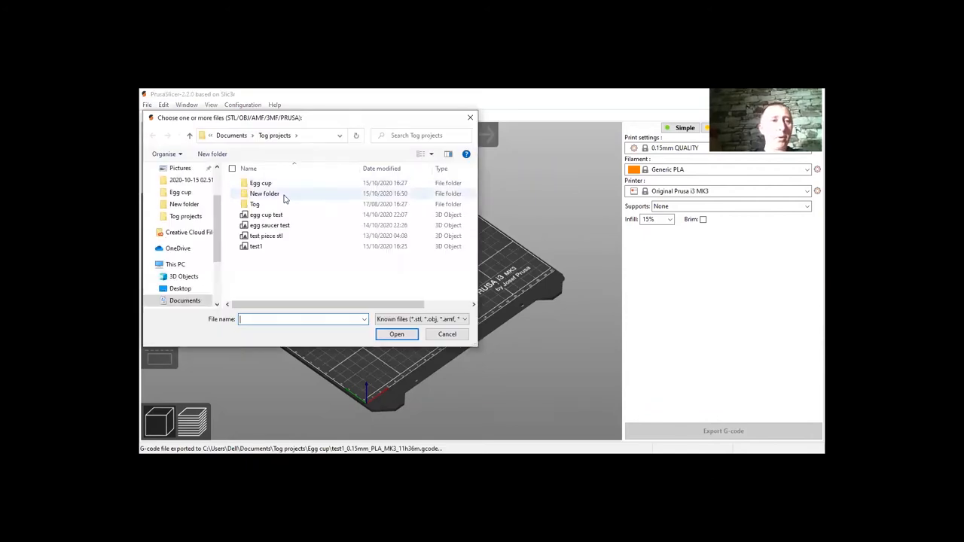
{"action": "left_click", "coordinate": [256, 246]}
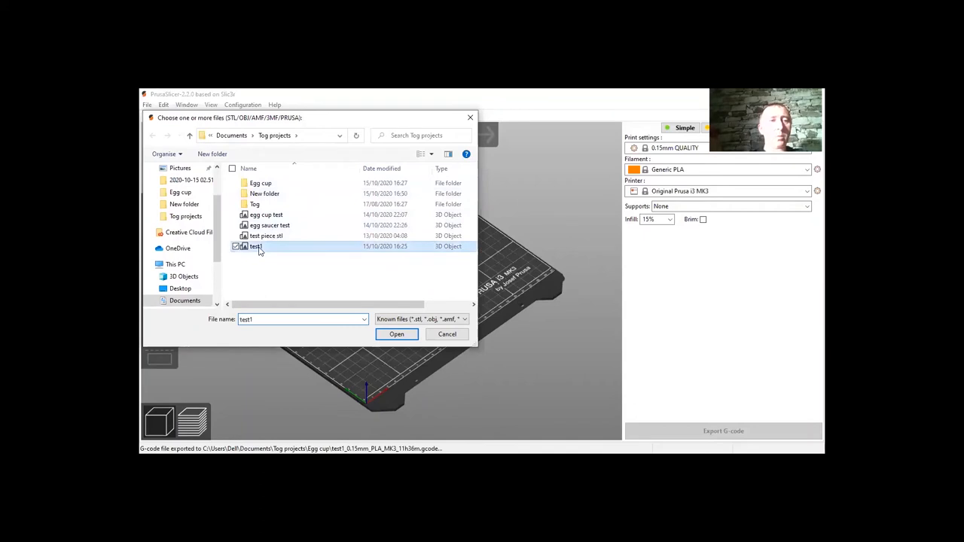
{"action": "left_click", "coordinate": [396, 334]}
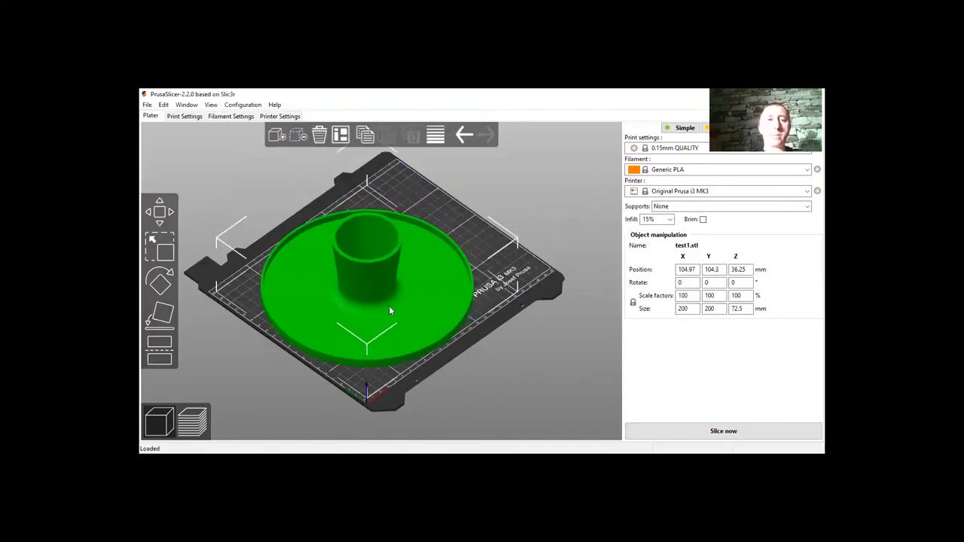
{"action": "left_click_drag", "start_coordinate": [390, 311], "coordinate": [408, 298]}
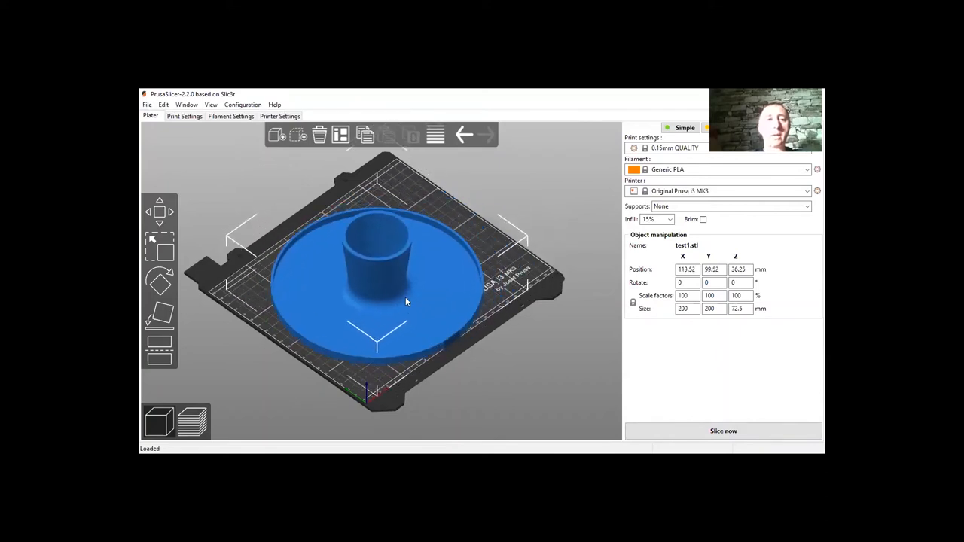
{"action": "left_click_drag", "start_coordinate": [384, 286], "coordinate": [407, 301]}
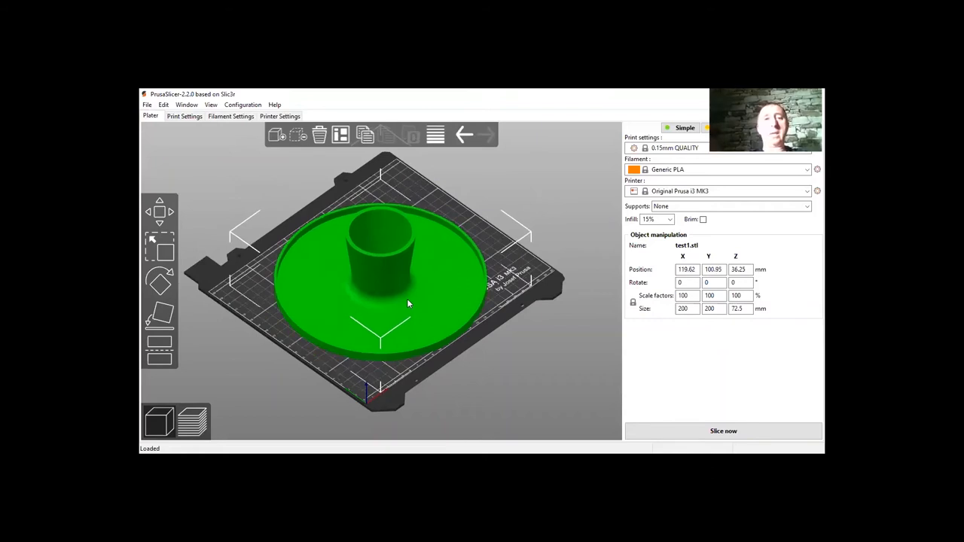
{"action": "mouse_move", "coordinate": [545, 201]}
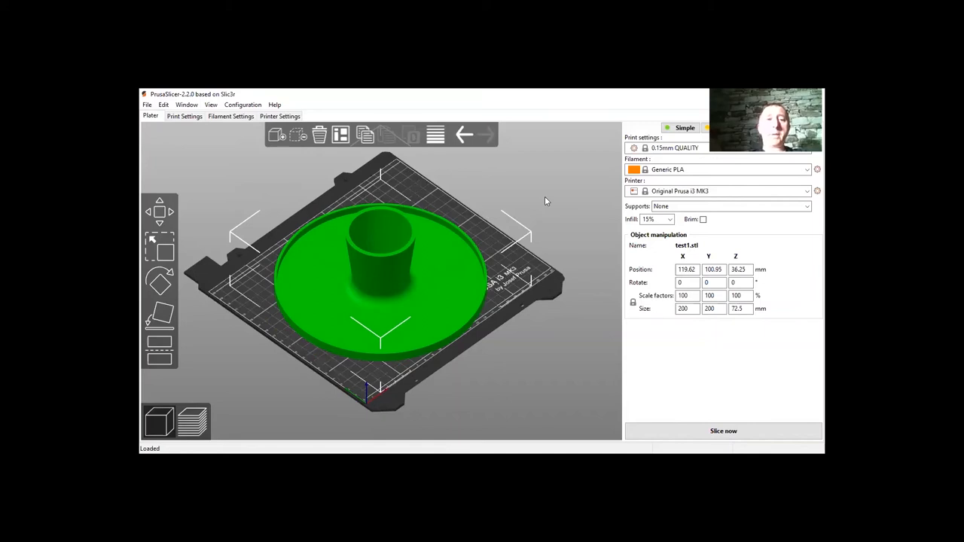
{"action": "mouse_move", "coordinate": [644, 184]}
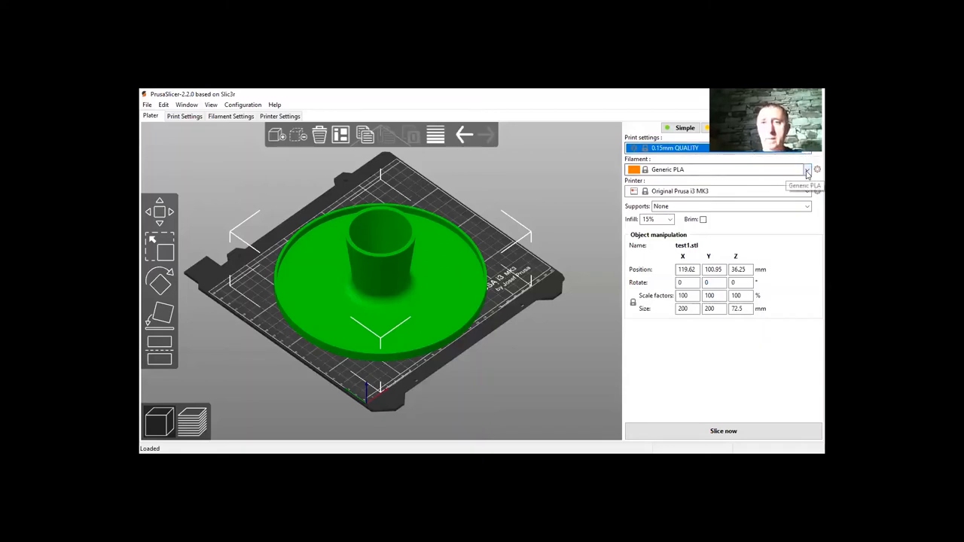
{"action": "left_click", "coordinate": [806, 169]}
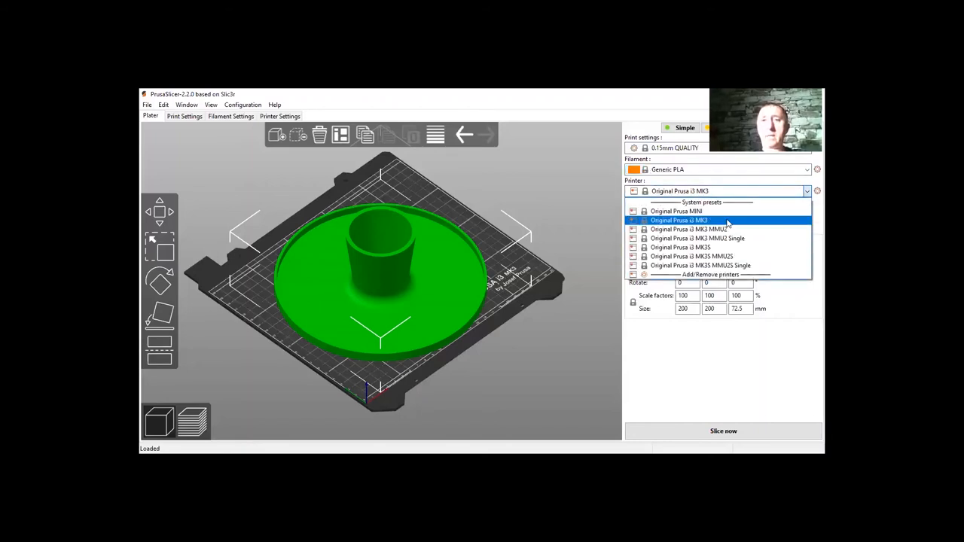
{"action": "left_click", "coordinate": [679, 220]}
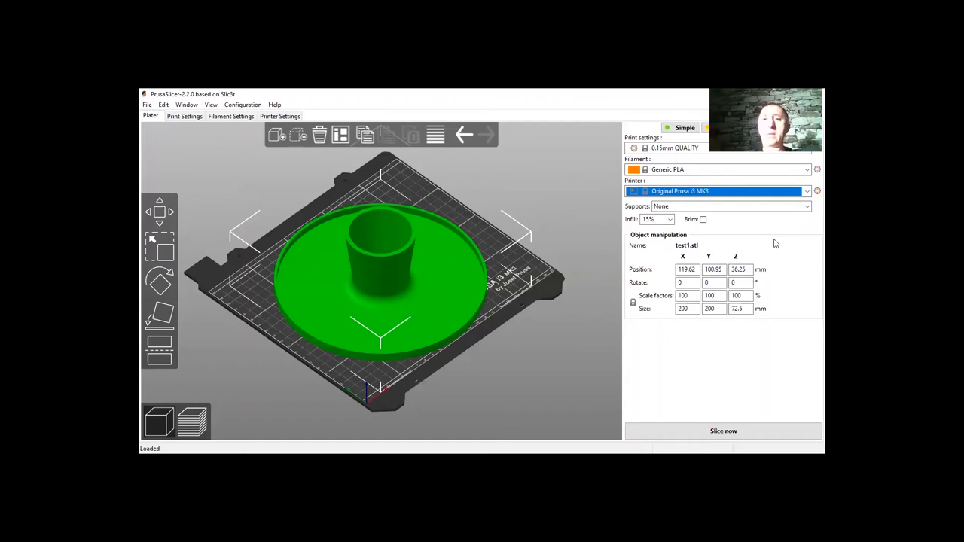
{"action": "mouse_move", "coordinate": [765, 256]}
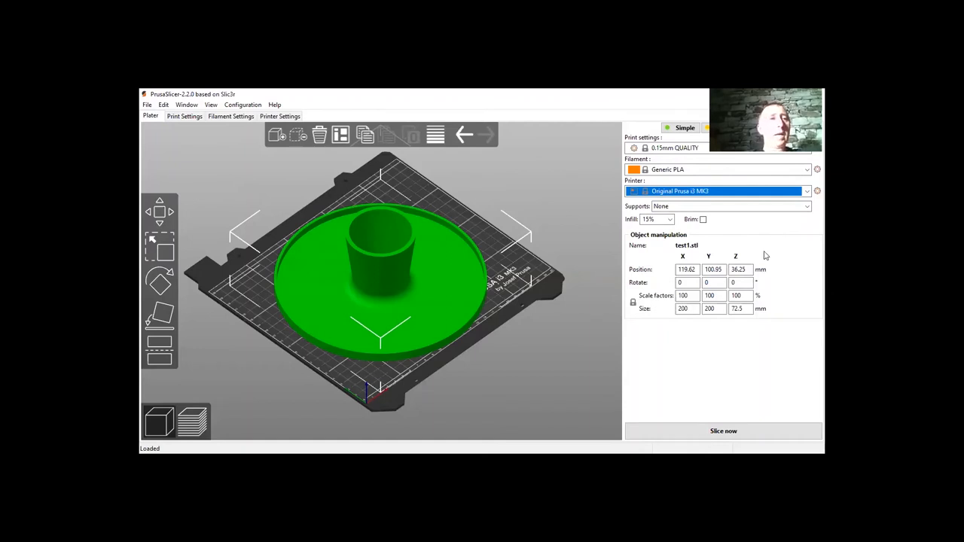
{"action": "left_click", "coordinate": [184, 116]}
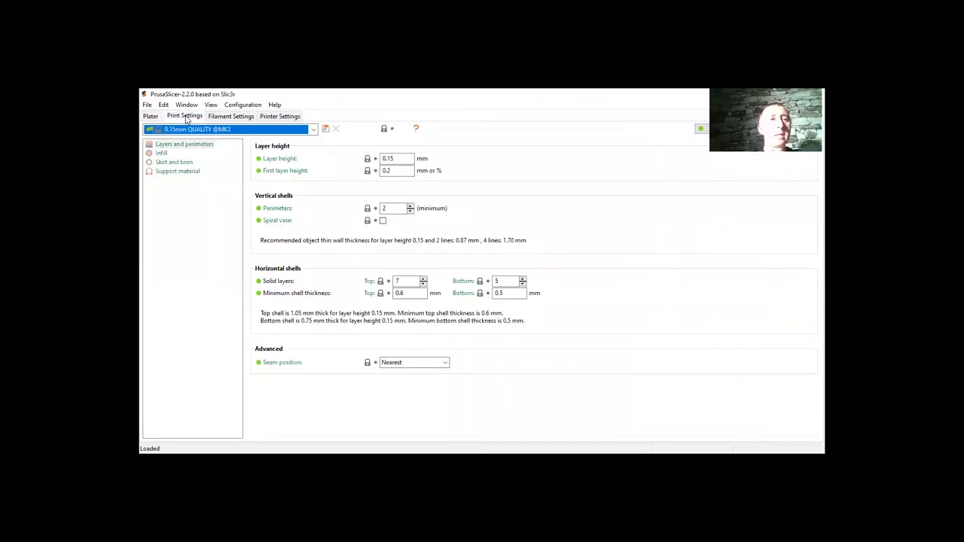
{"action": "left_click", "coordinate": [230, 116]}
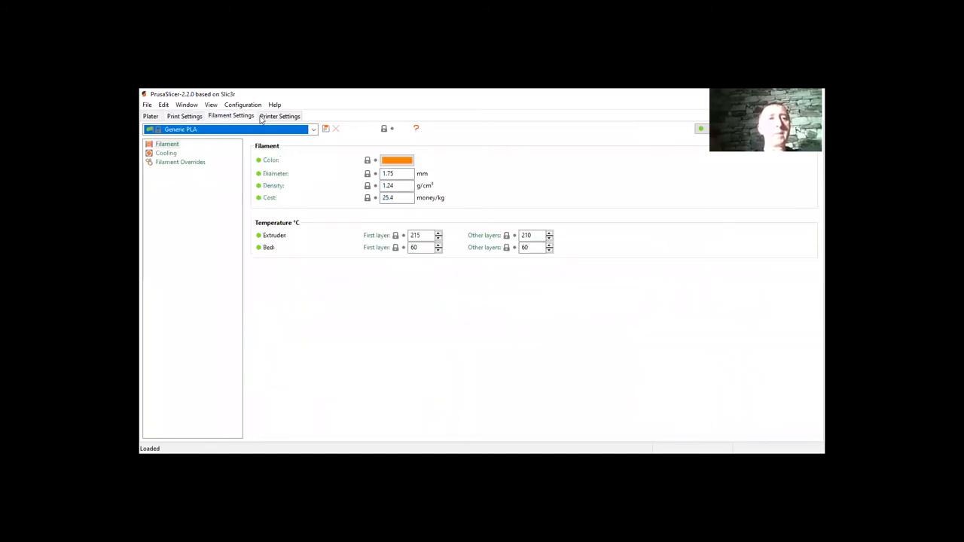
{"action": "left_click", "coordinate": [280, 116]}
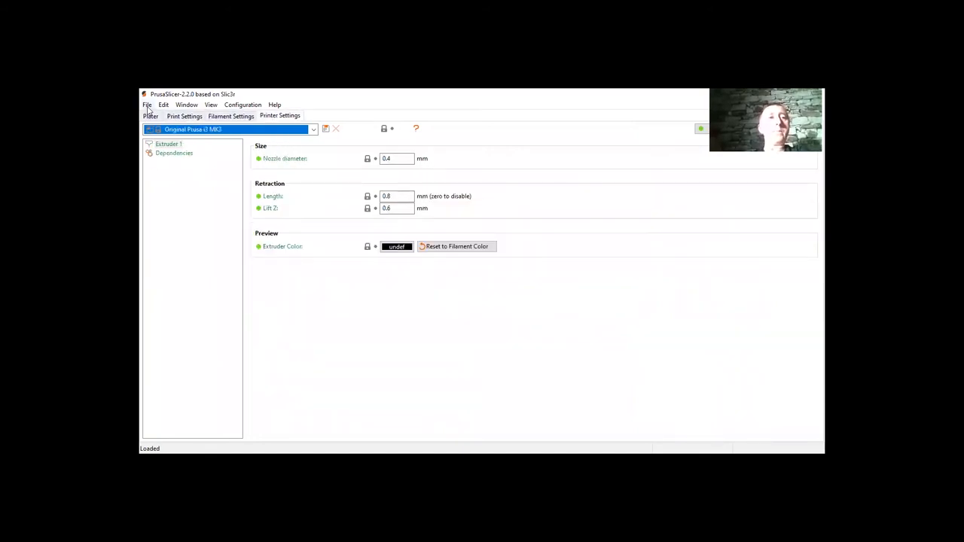
{"action": "left_click", "coordinate": [396, 158]}
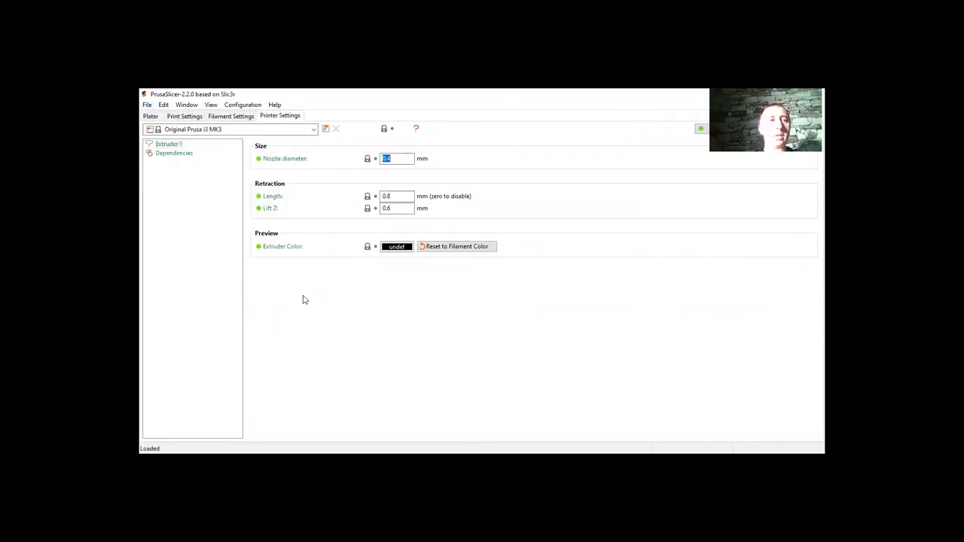
{"action": "left_click", "coordinate": [151, 116]}
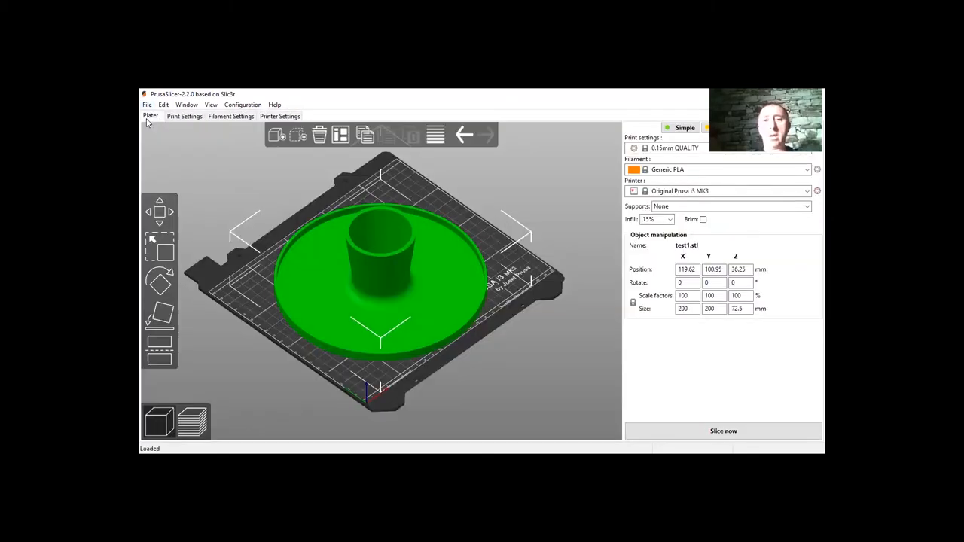
{"action": "mouse_move", "coordinate": [723, 430]}
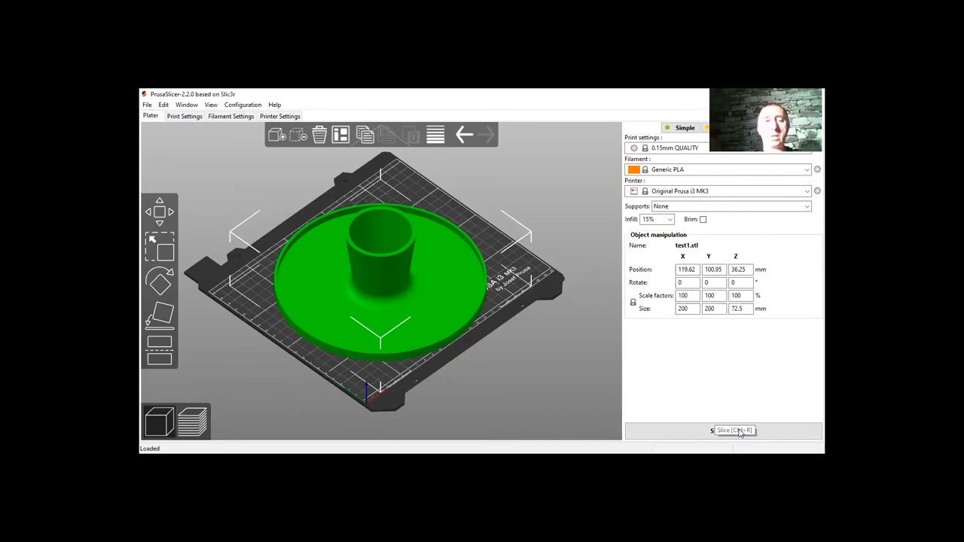
Step: Slice test1, giving about 124.84 g of filament and 11 h 36 m print time
{"action": "left_click", "coordinate": [731, 431]}
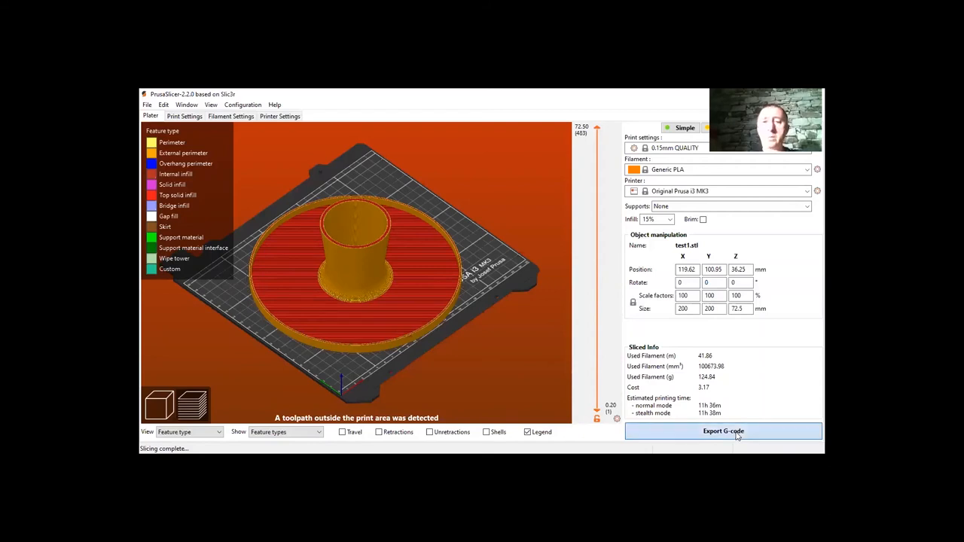
Step: Export the sliced test1 G-code to the Egg cup folder, overwriting the existing file
{"action": "left_click", "coordinate": [723, 431]}
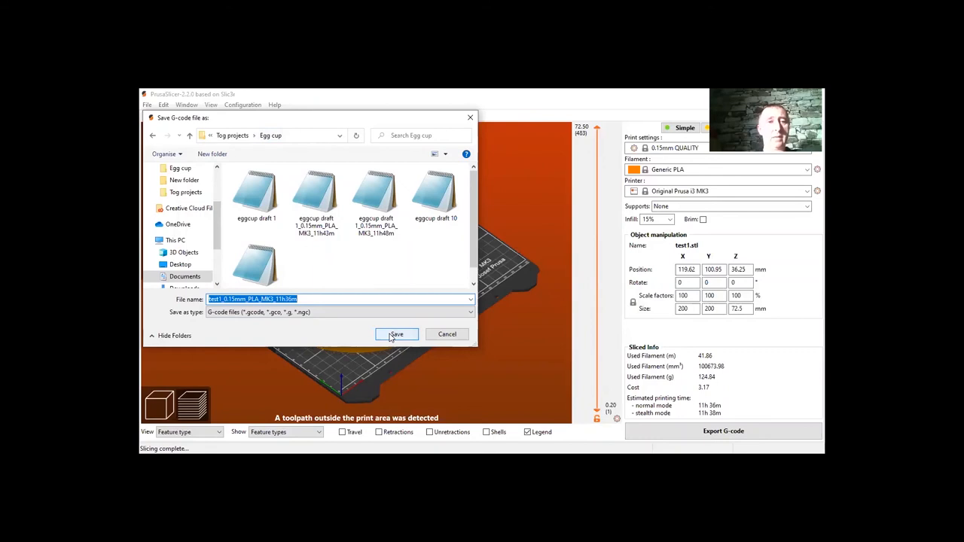
{"action": "left_click", "coordinate": [396, 335]}
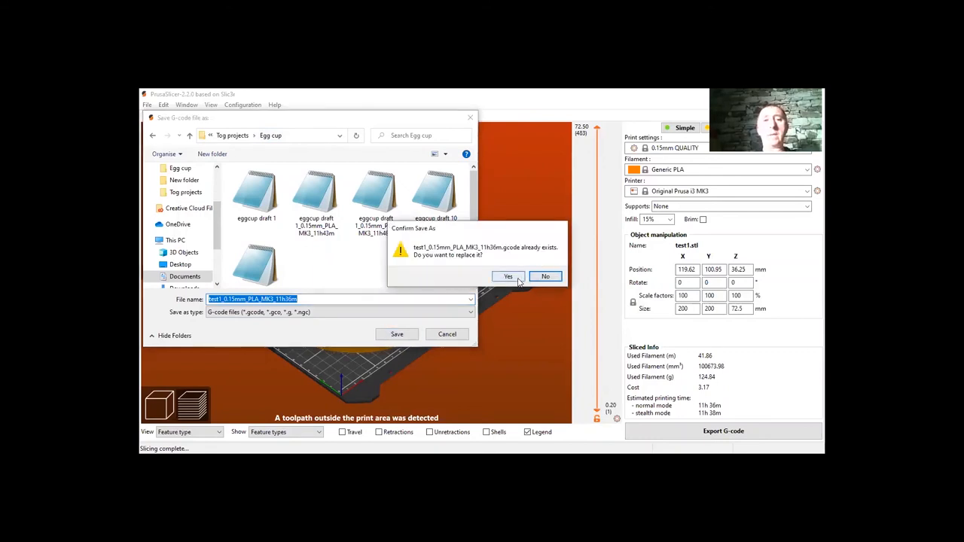
{"action": "left_click", "coordinate": [545, 277]}
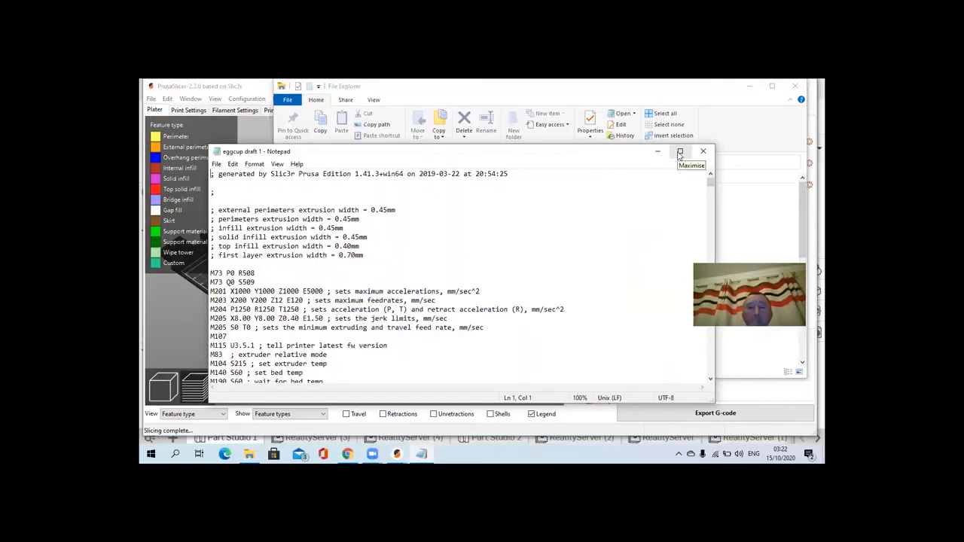
Step: Maximise Notepad and scroll the eggcup draft G-code down to the first-layer moves
{"action": "left_click", "coordinate": [680, 150]}
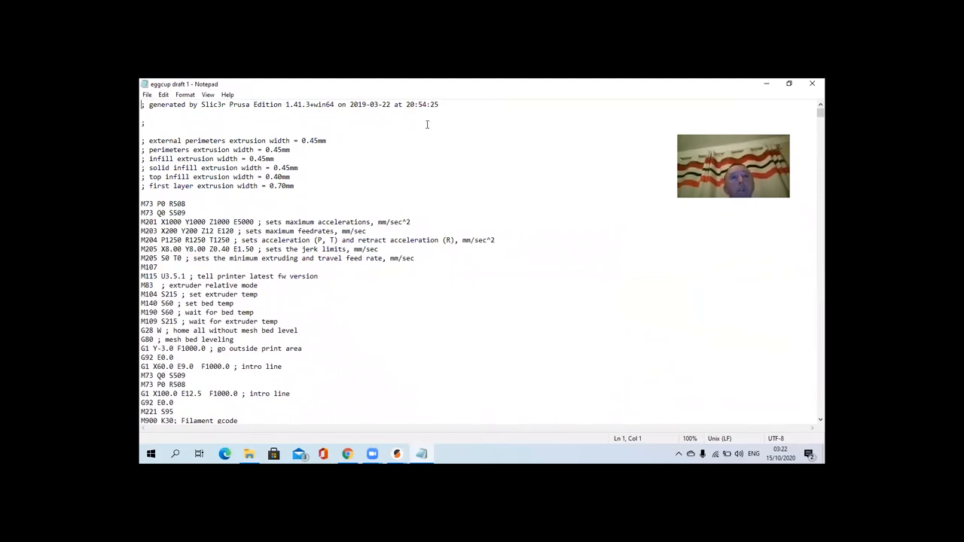
{"action": "mouse_move", "coordinate": [391, 140]}
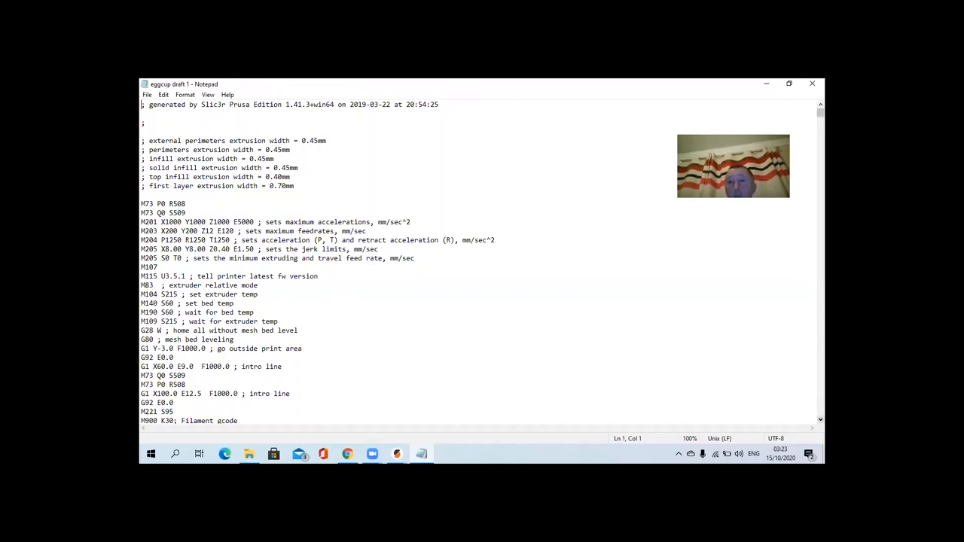
{"action": "scroll", "scroll_direction": "down", "scroll_amount": 3}
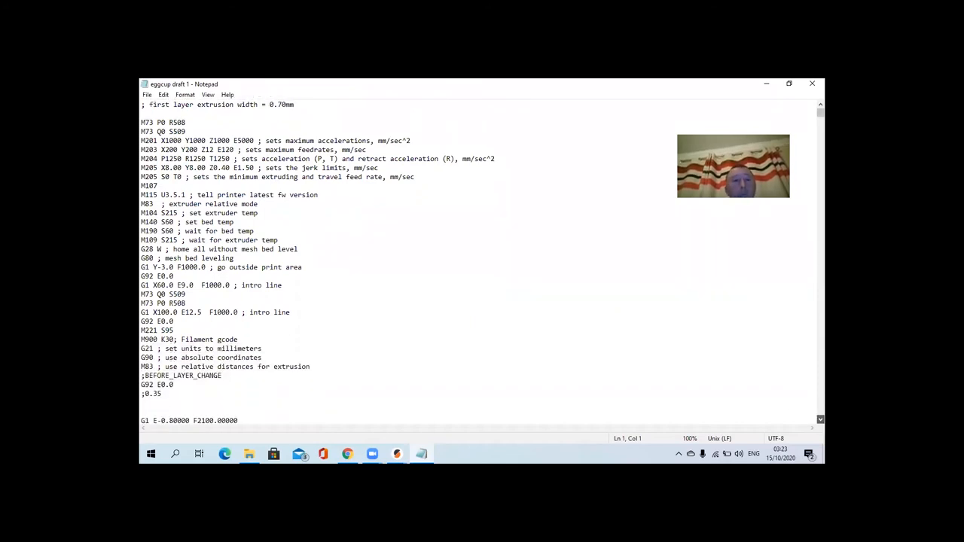
{"action": "scroll", "scroll_direction": "down", "scroll_amount": 3}
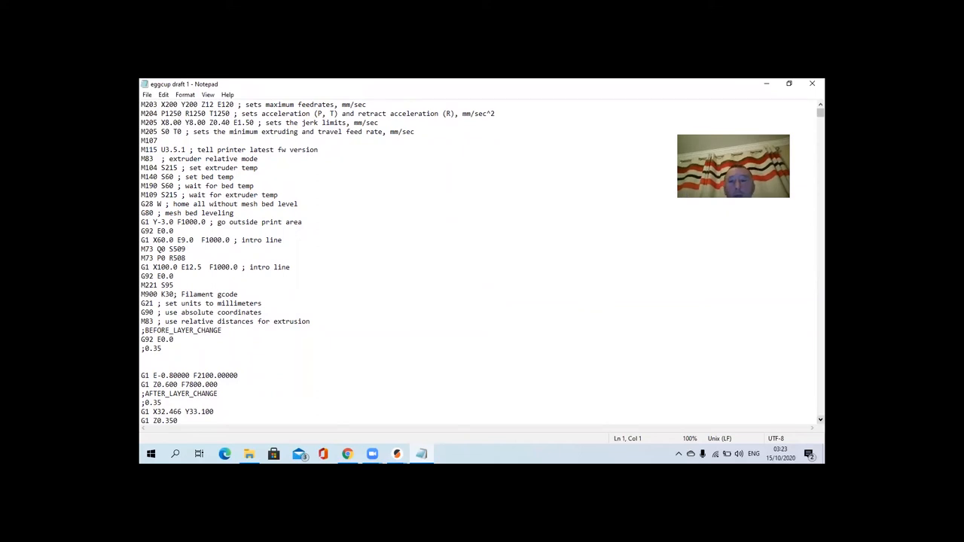
{"action": "scroll", "scroll_direction": "down", "scroll_amount": 3}
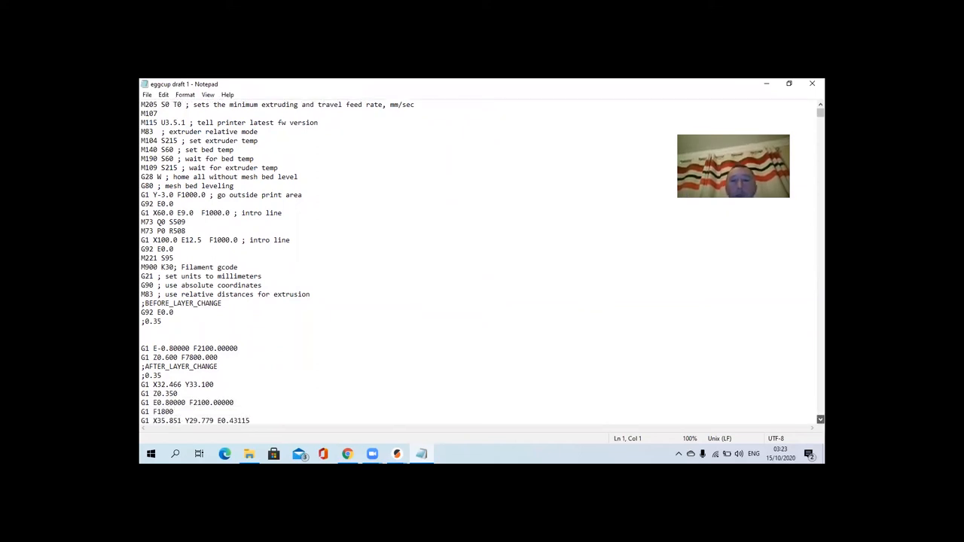
{"action": "scroll", "scroll_direction": "down", "scroll_amount": 3}
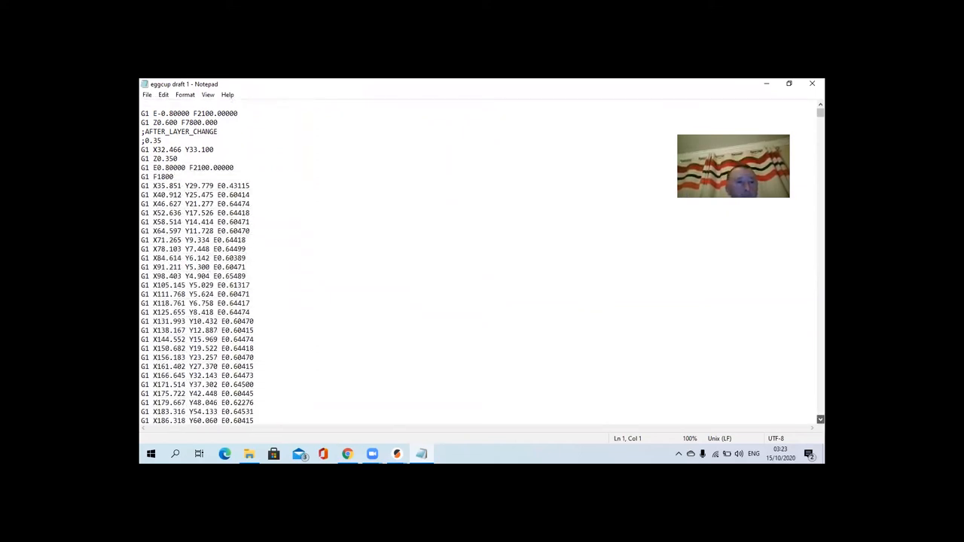
{"action": "scroll", "scroll_direction": "down", "scroll_amount": 3}
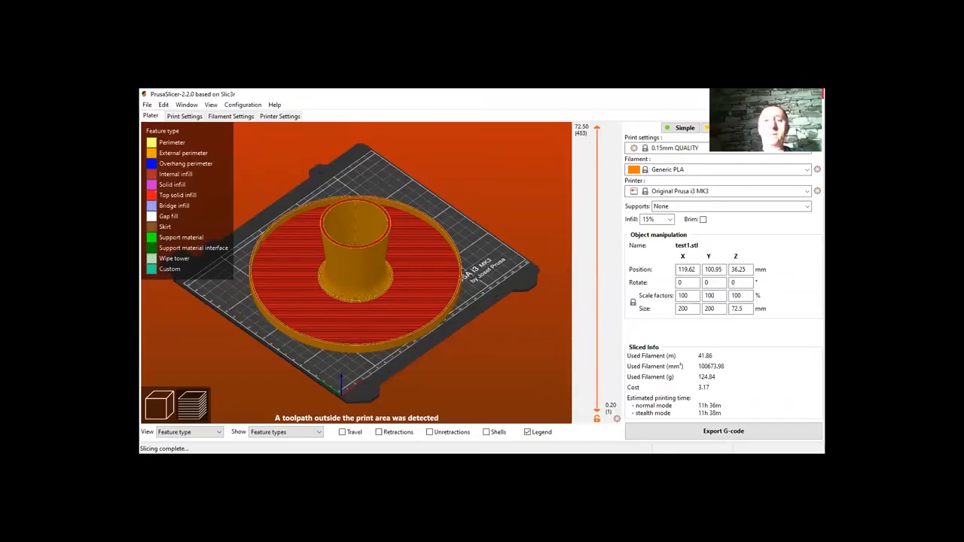
{"action": "mouse_move", "coordinate": [501, 112]}
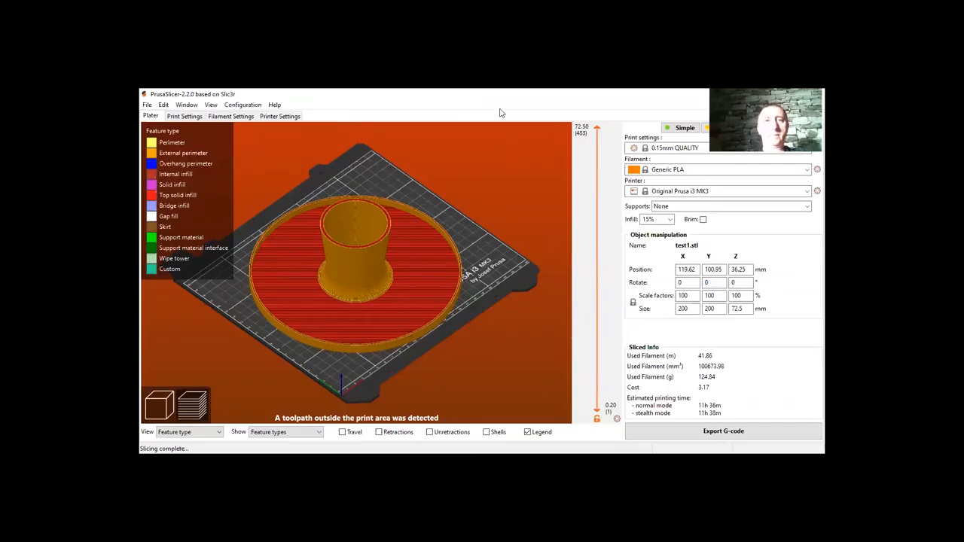